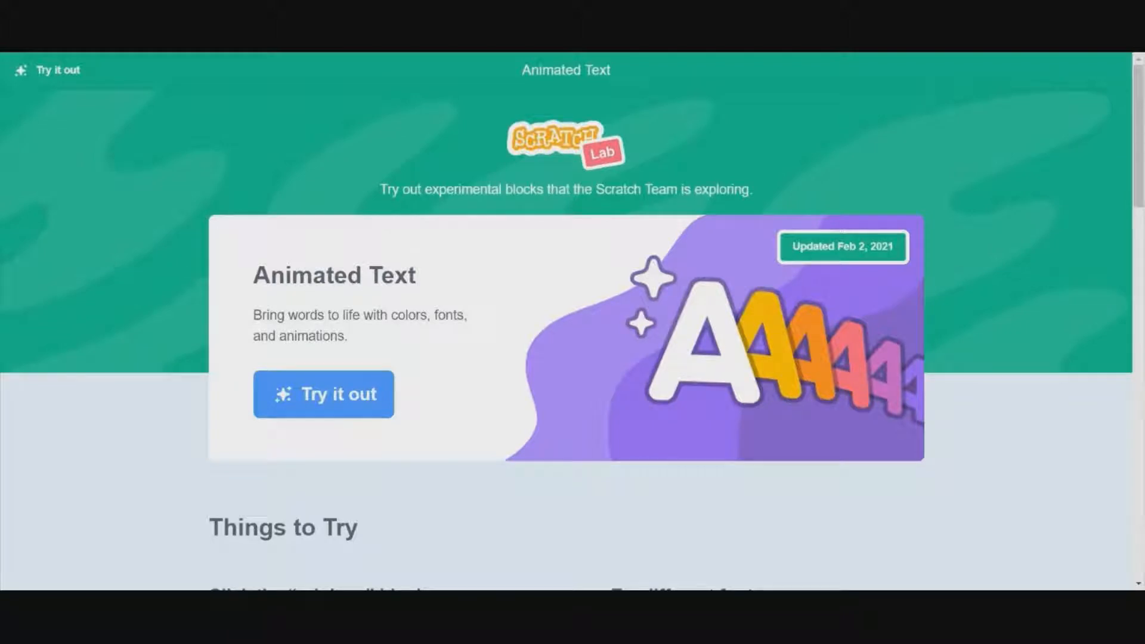
{"action": "mouse_move", "coordinate": [529, 148]}
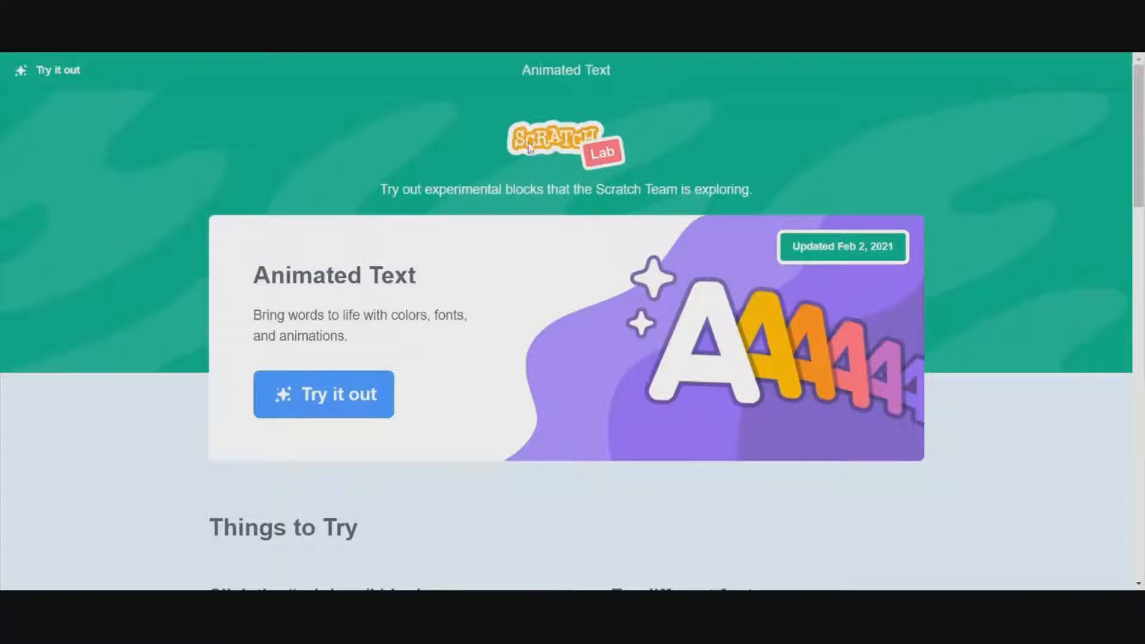
{"action": "mouse_move", "coordinate": [251, 171]}
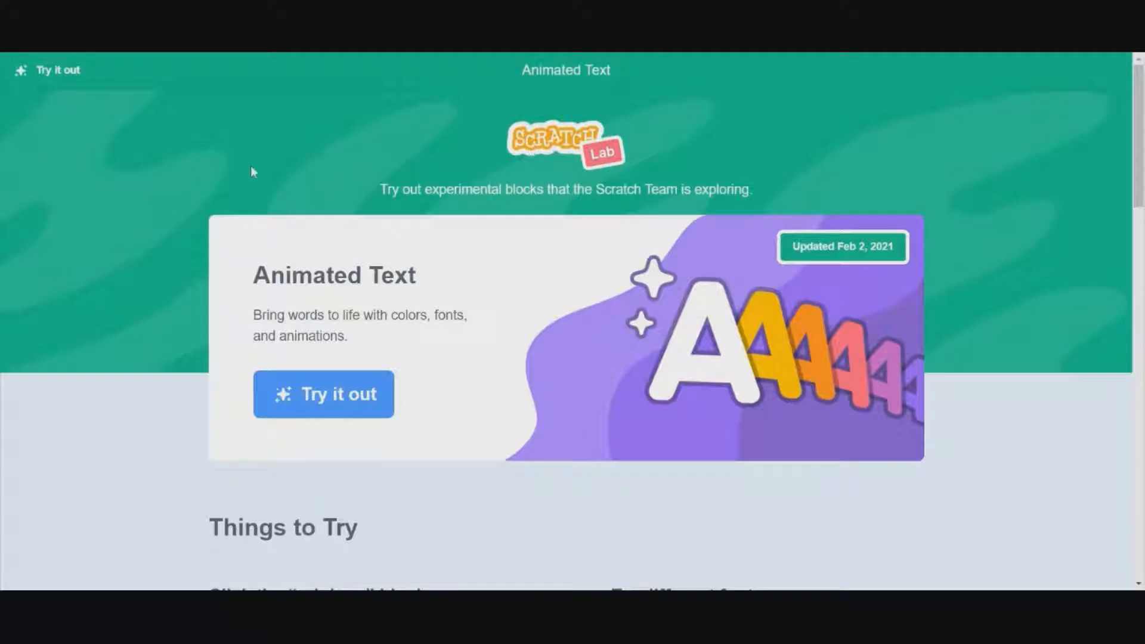
{"action": "mouse_move", "coordinate": [389, 215]}
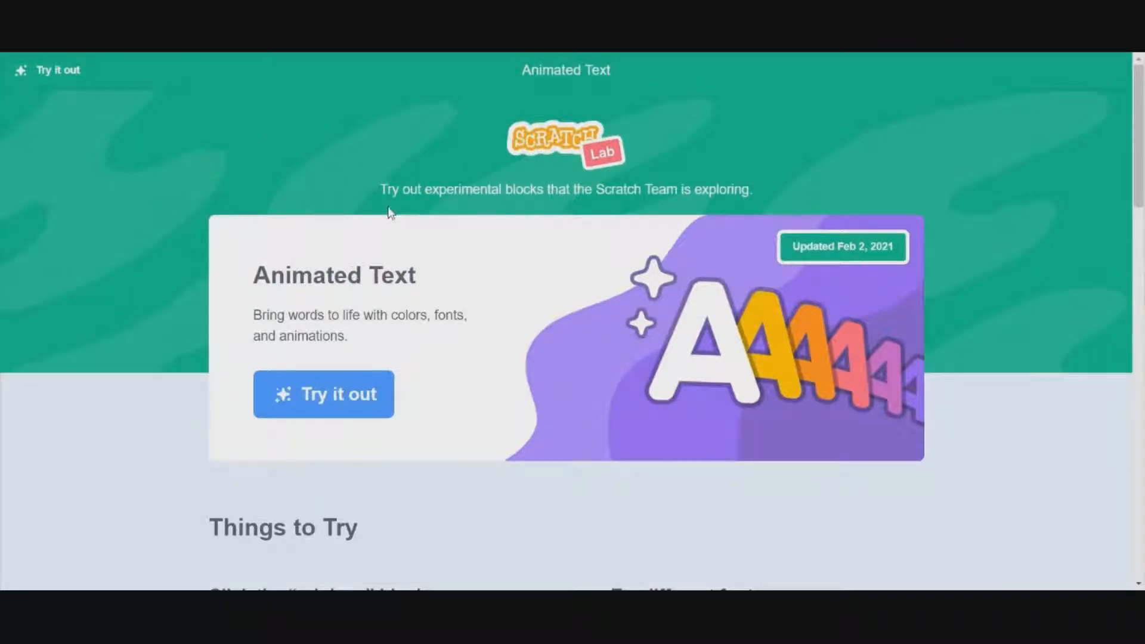
{"action": "mouse_move", "coordinate": [282, 191]}
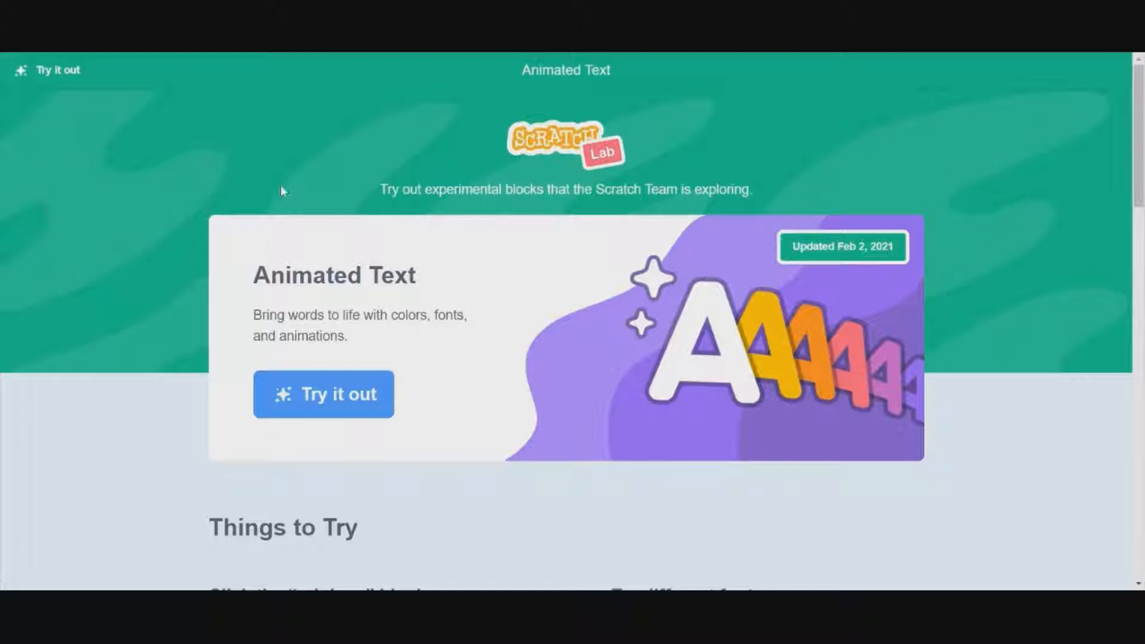
{"action": "mouse_move", "coordinate": [776, 396]}
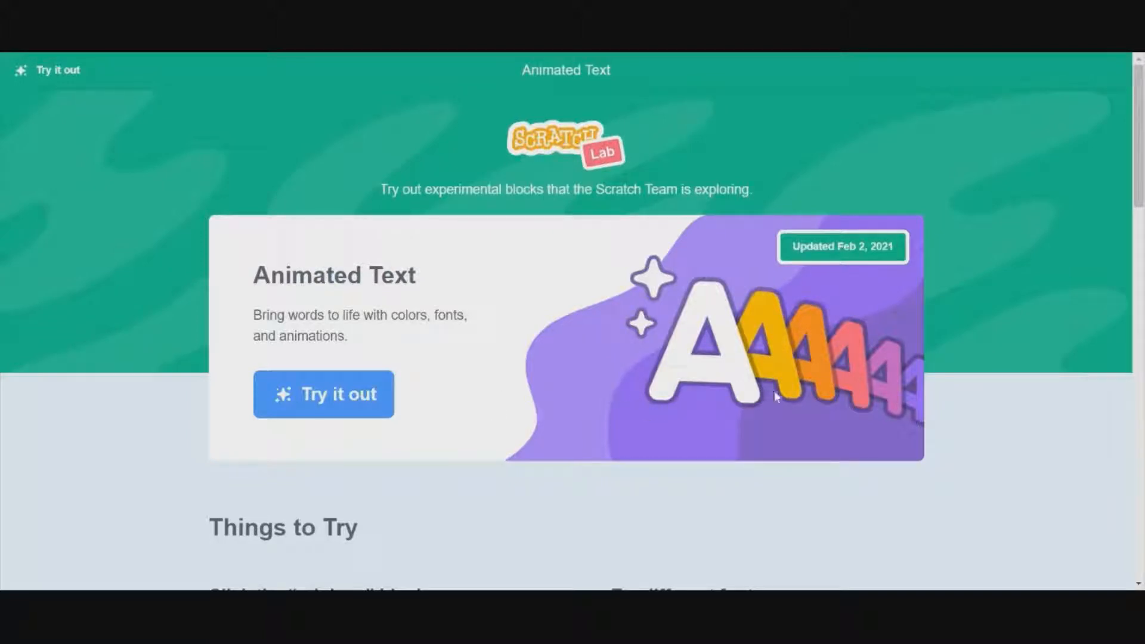
{"action": "mouse_move", "coordinate": [1070, 450]}
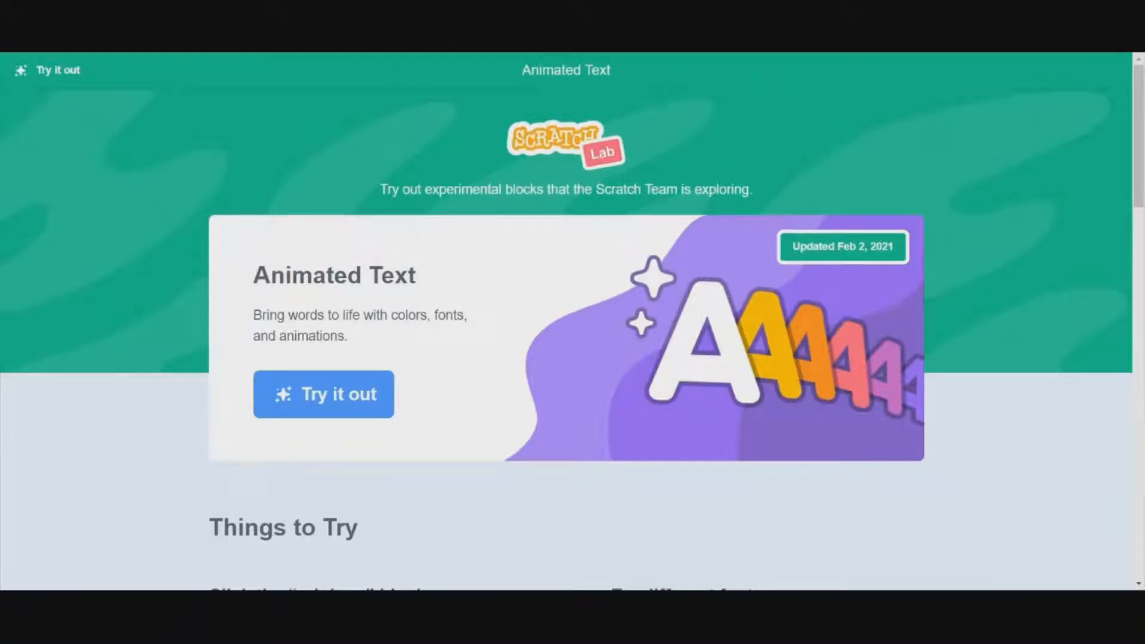
{"action": "mouse_move", "coordinate": [1020, 413]}
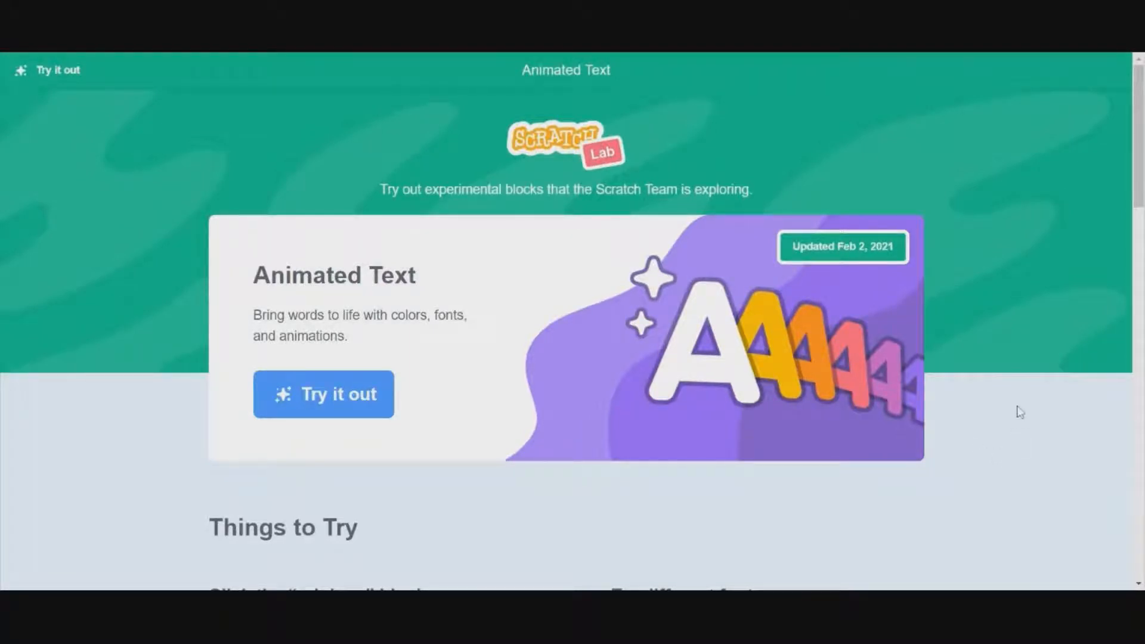
{"action": "mouse_move", "coordinate": [1016, 403]}
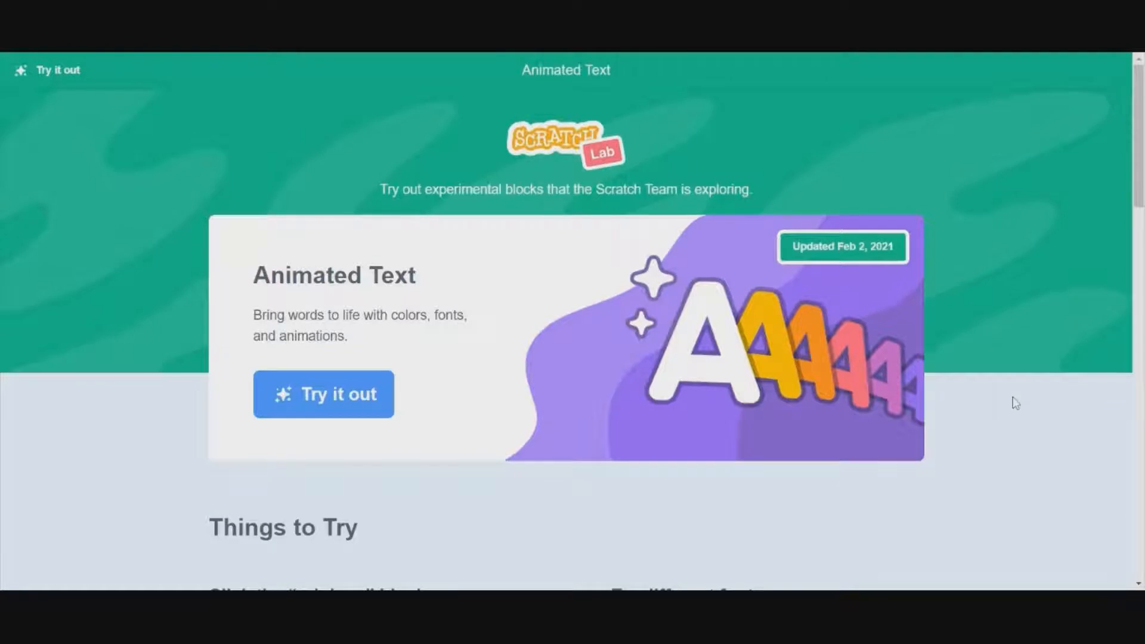
{"action": "mouse_move", "coordinate": [459, 344]}
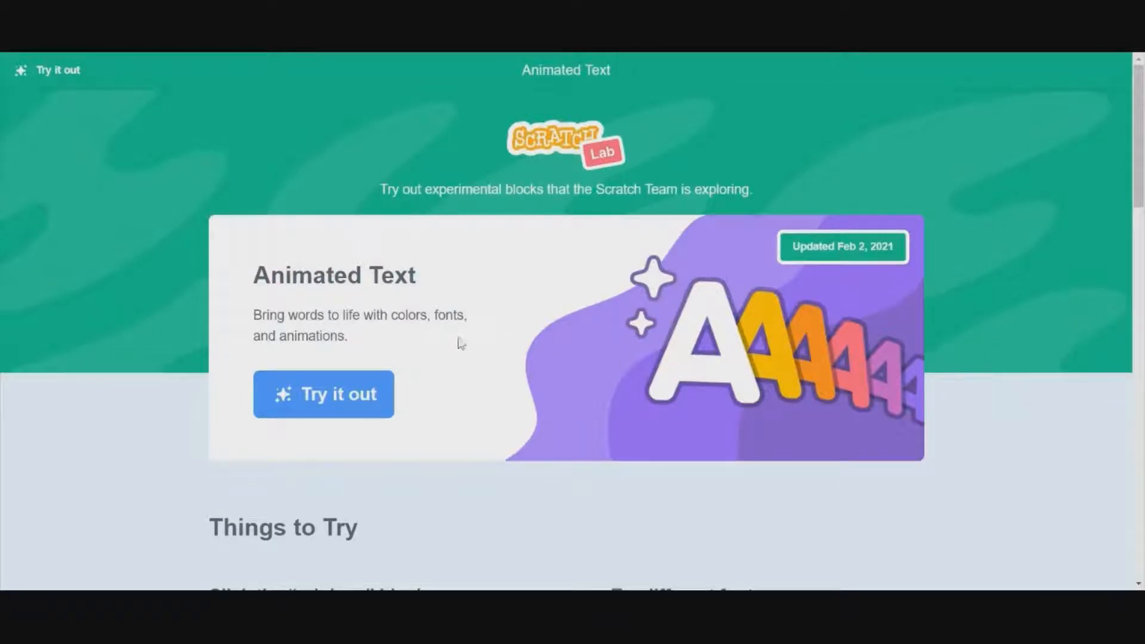
{"action": "mouse_move", "coordinate": [509, 353]}
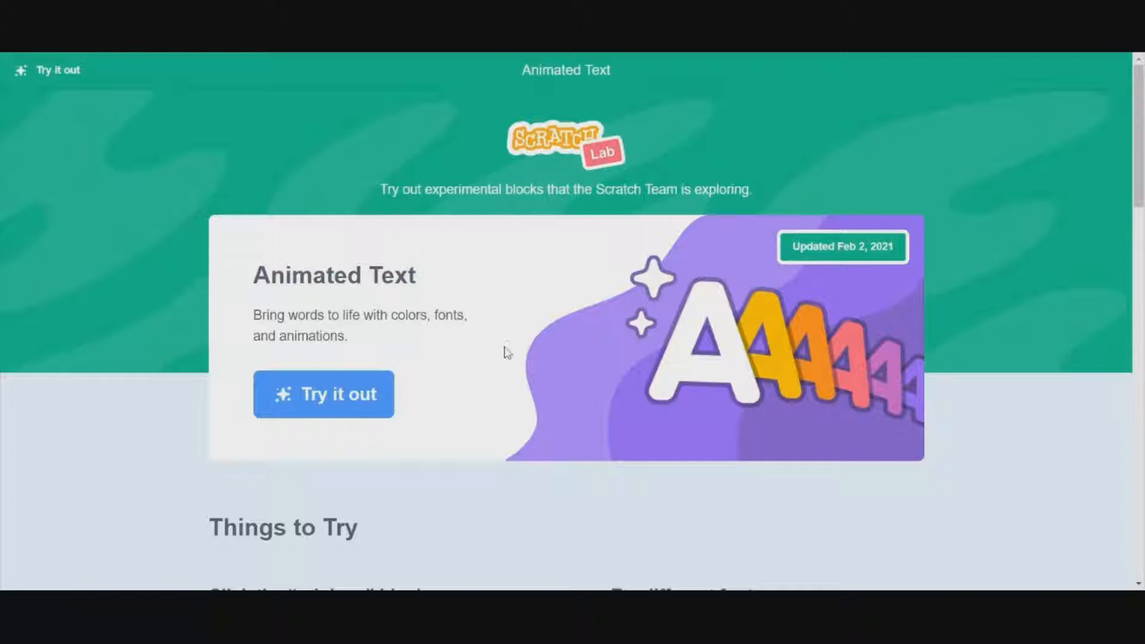
{"action": "mouse_move", "coordinate": [841, 253]}
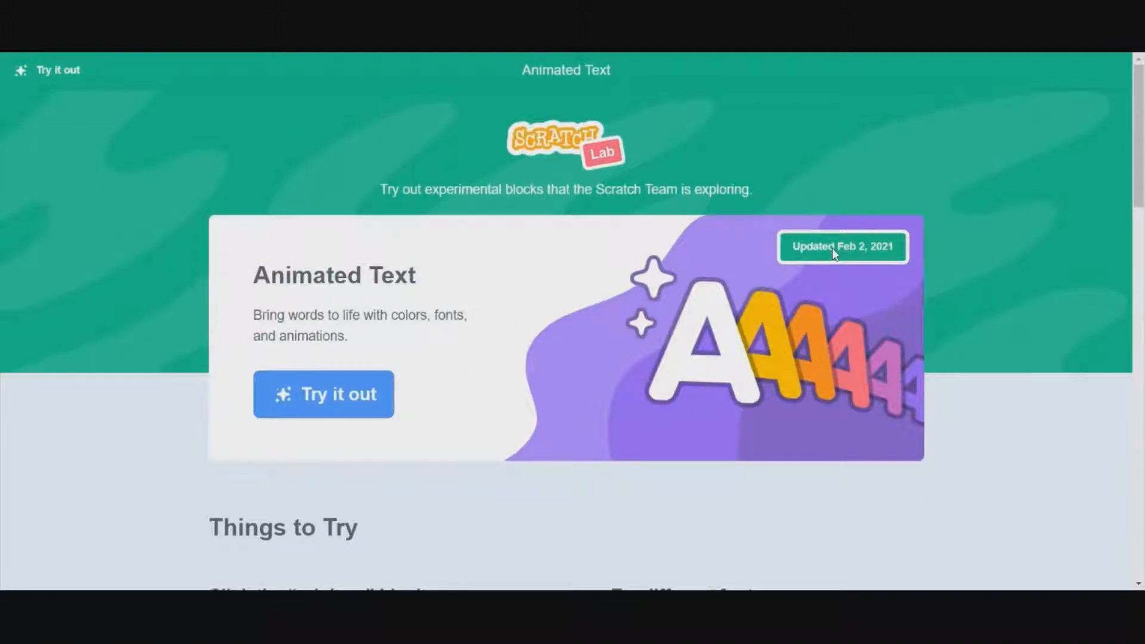
{"action": "mouse_move", "coordinate": [409, 379]}
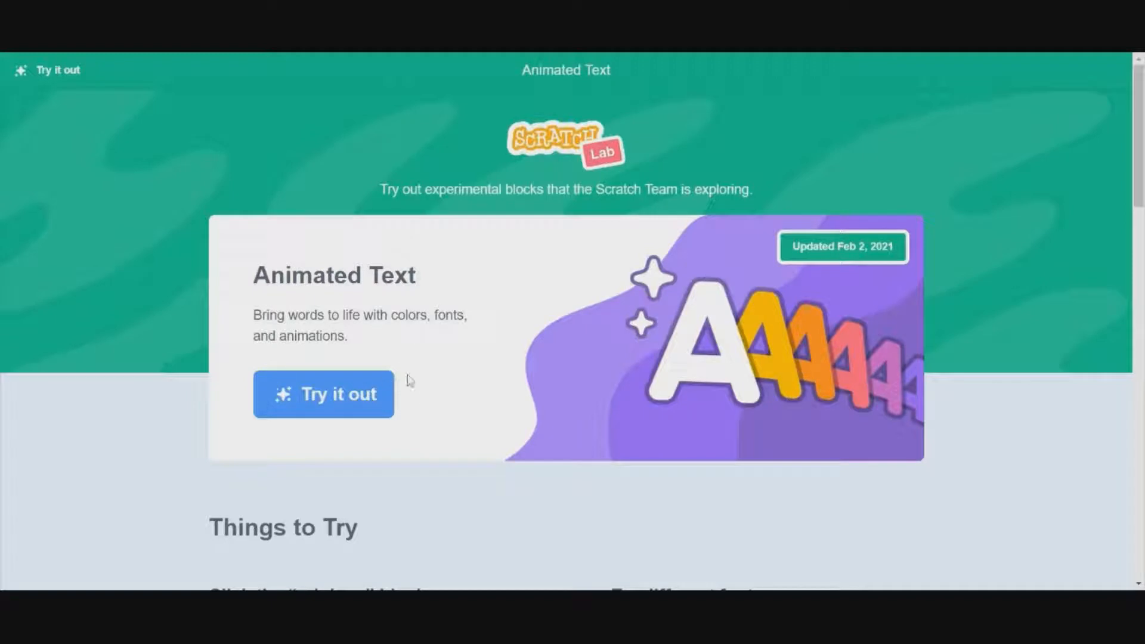
Add the Animated Text extension from the extension library to get its block category
{"action": "left_click", "coordinate": [323, 394]}
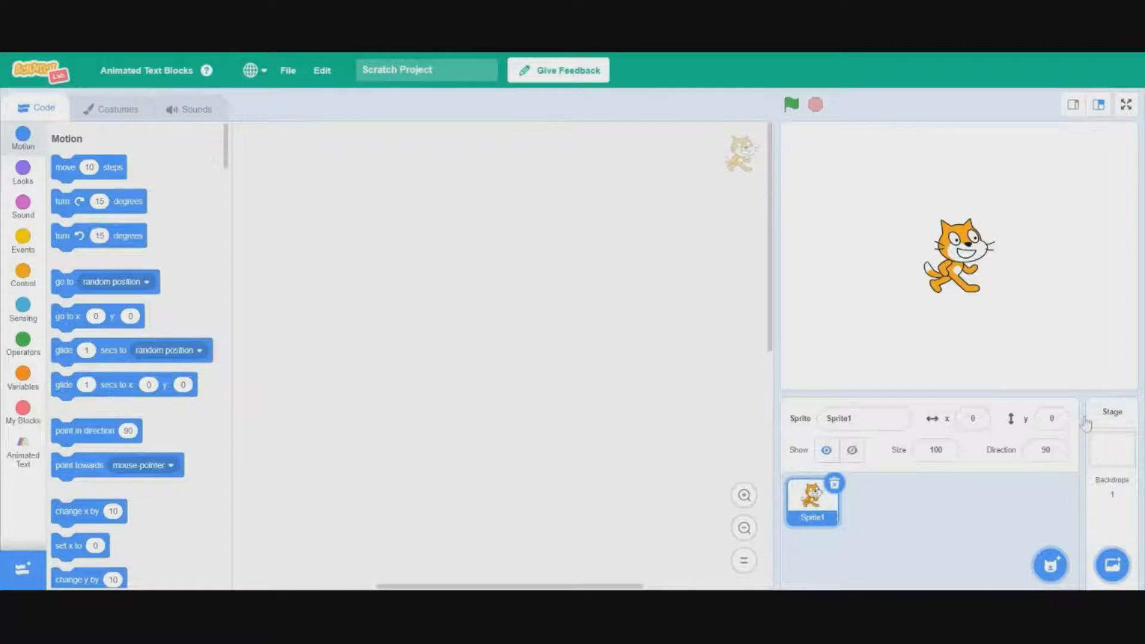
{"action": "mouse_move", "coordinate": [605, 90]}
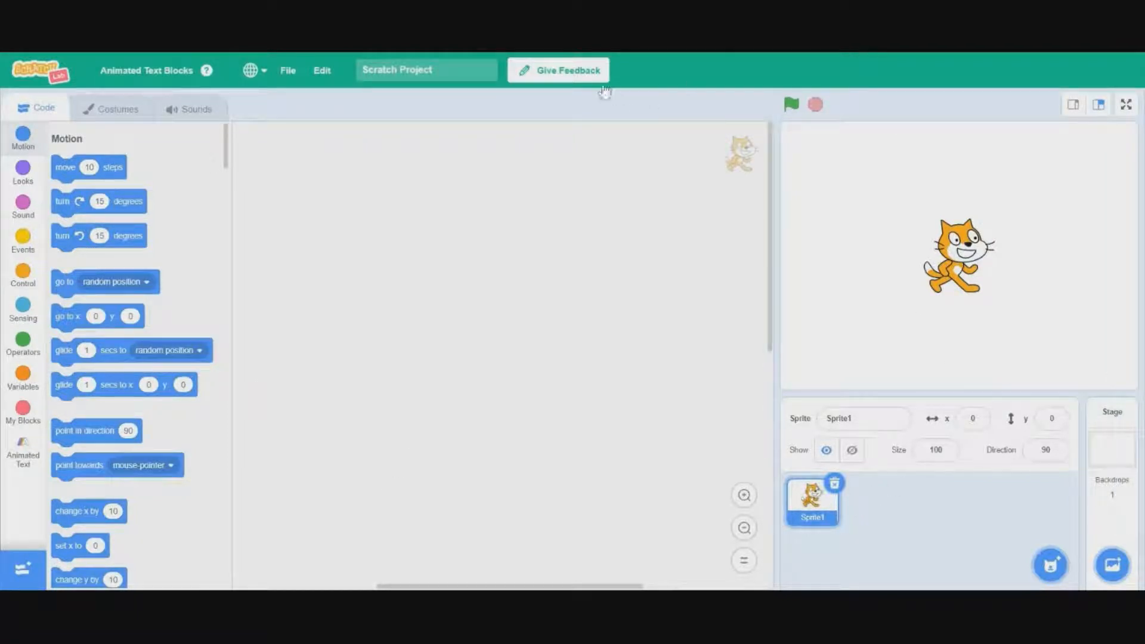
{"action": "mouse_move", "coordinate": [508, 121]}
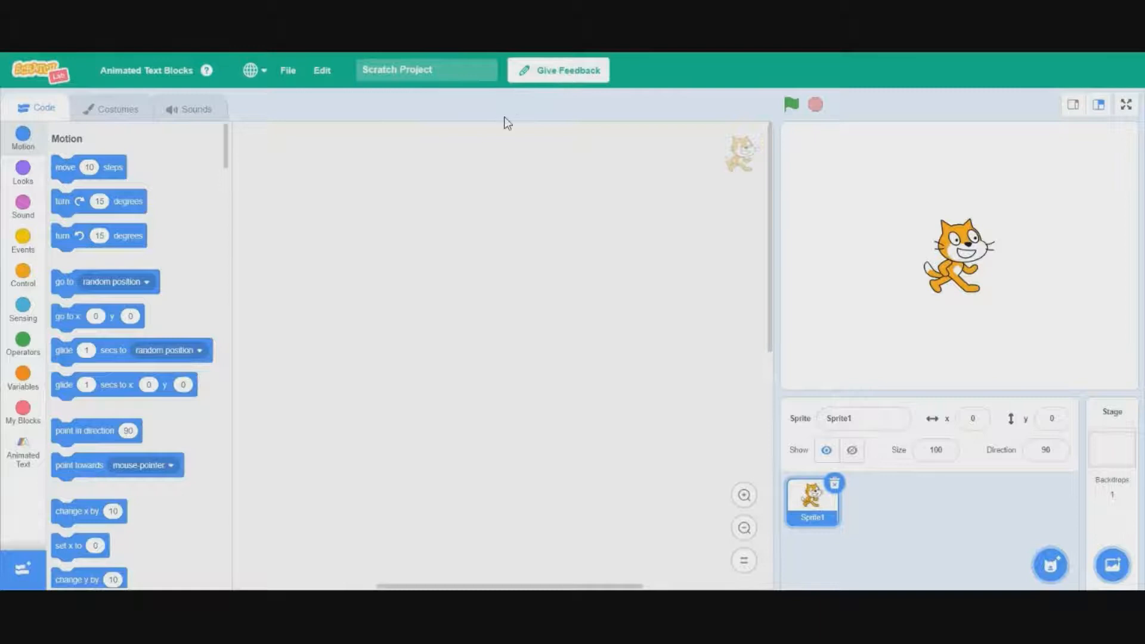
{"action": "mouse_move", "coordinate": [783, 543]}
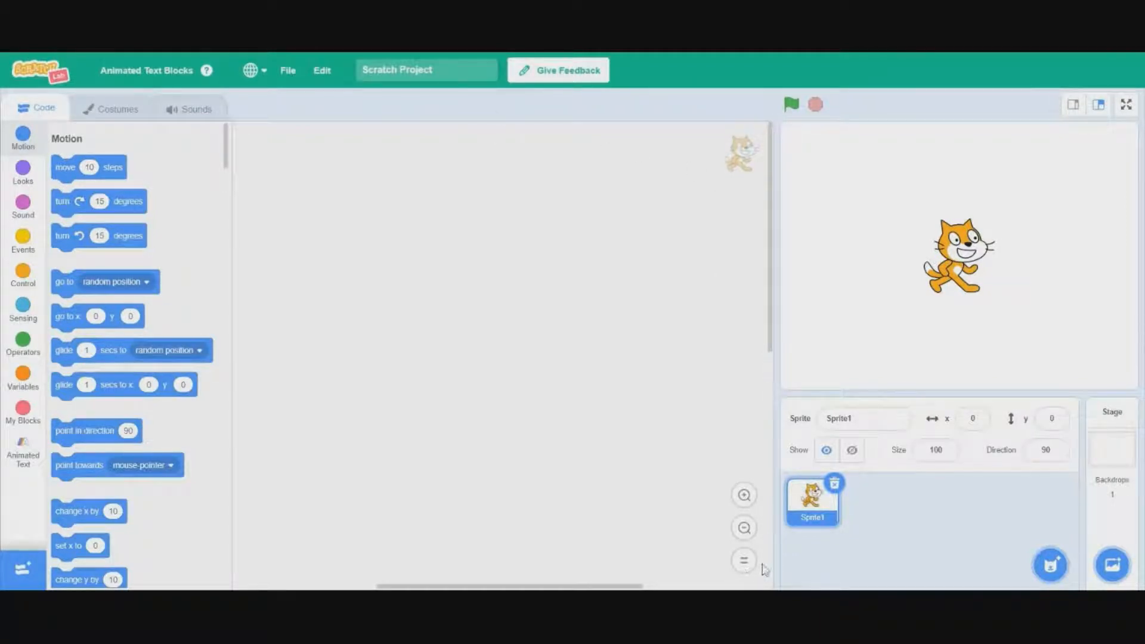
{"action": "mouse_move", "coordinate": [752, 570]}
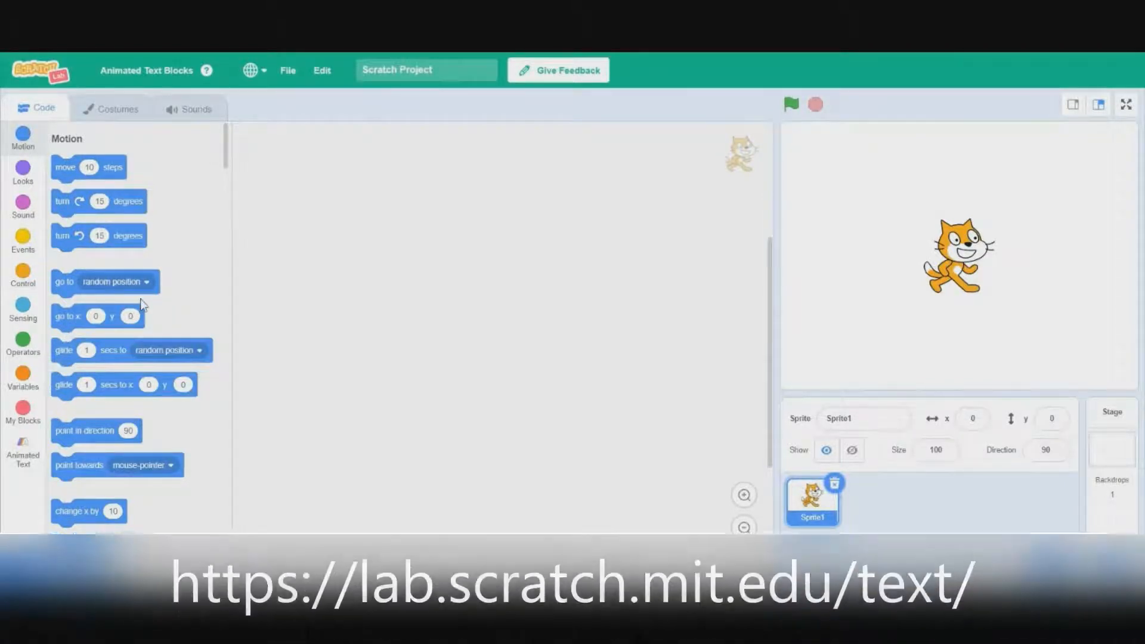
{"action": "mouse_move", "coordinate": [223, 278]}
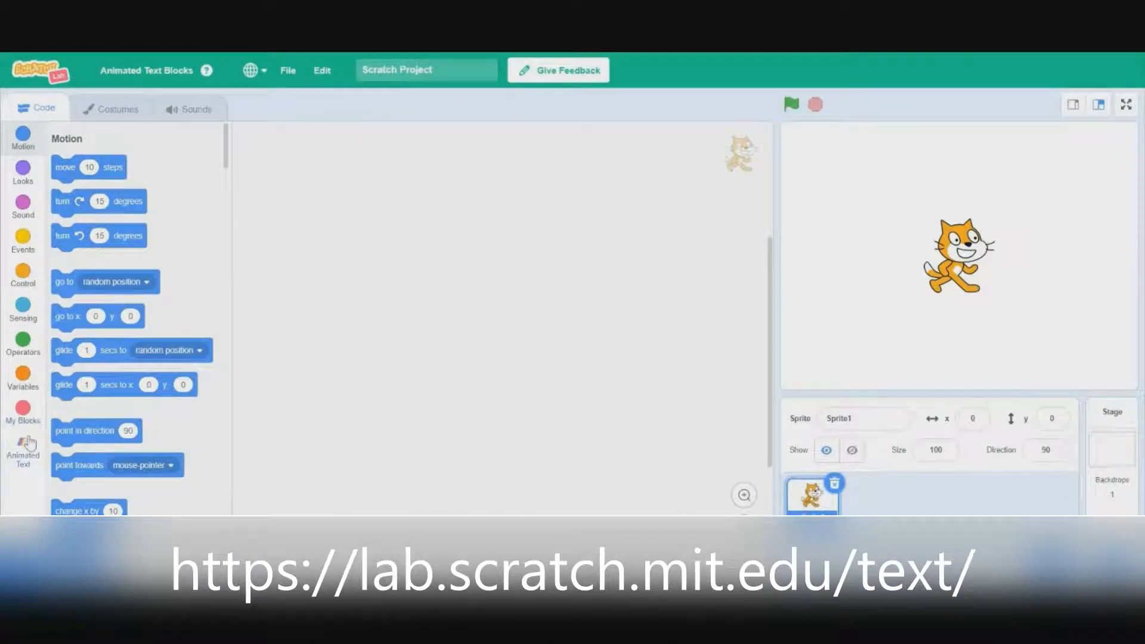
{"action": "left_click", "coordinate": [22, 173]}
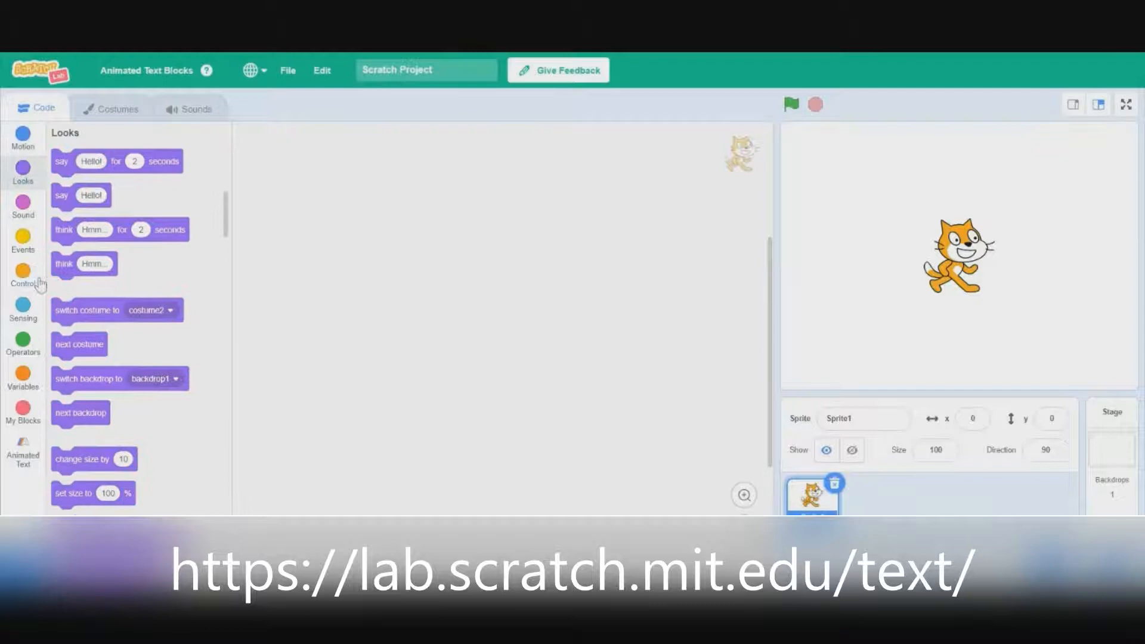
{"action": "left_click", "coordinate": [22, 274]}
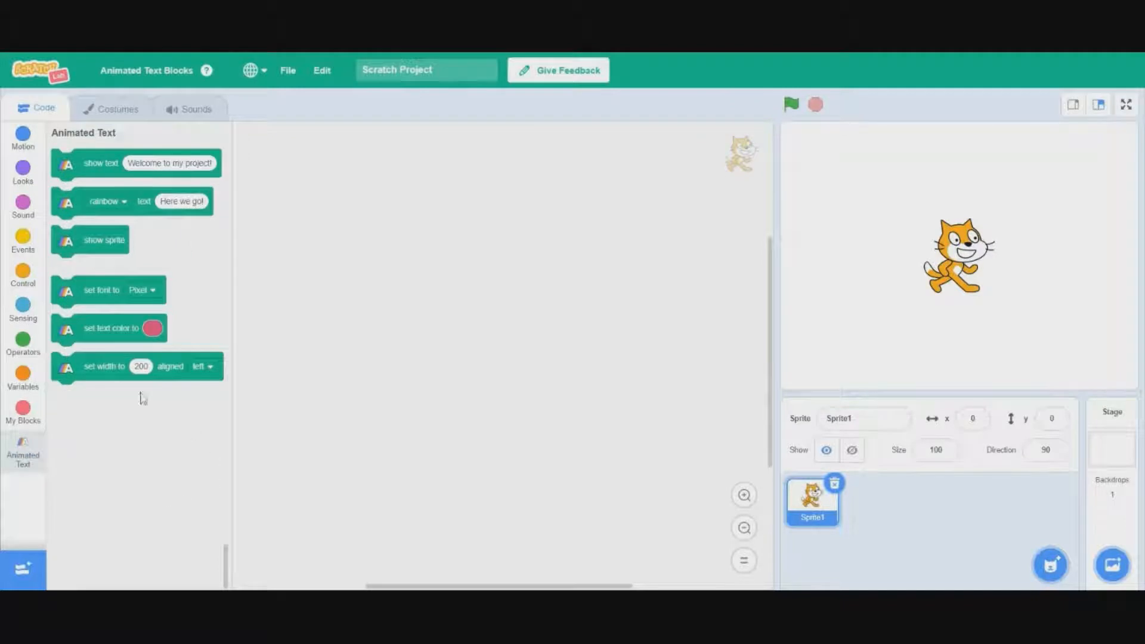
{"action": "mouse_move", "coordinate": [161, 315]}
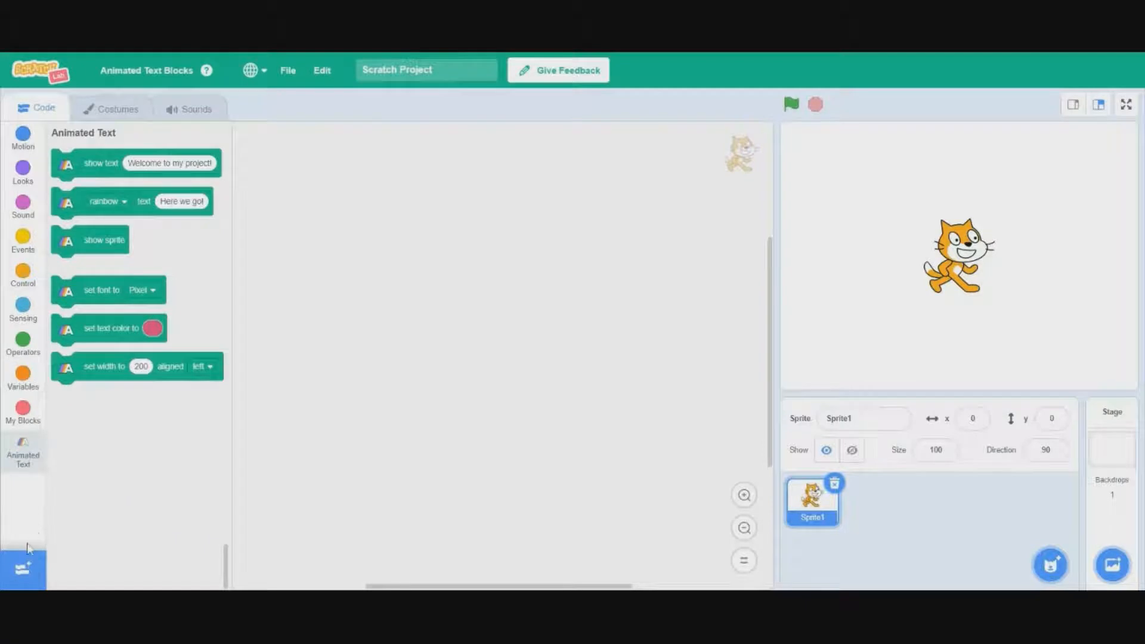
{"action": "mouse_move", "coordinate": [20, 535]}
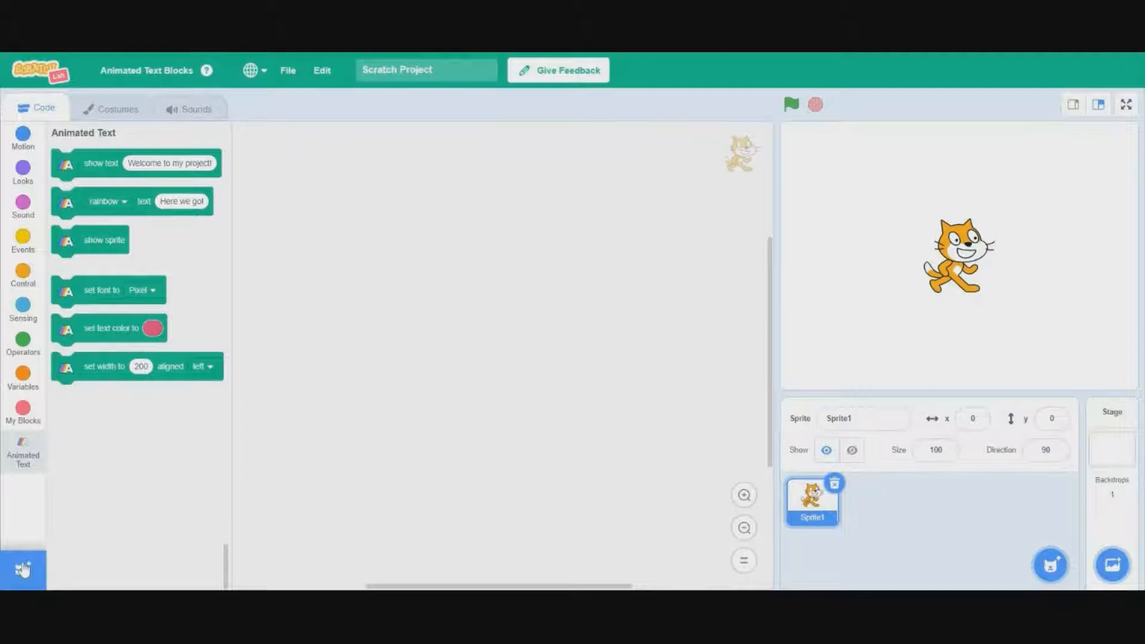
{"action": "left_click", "coordinate": [22, 570]}
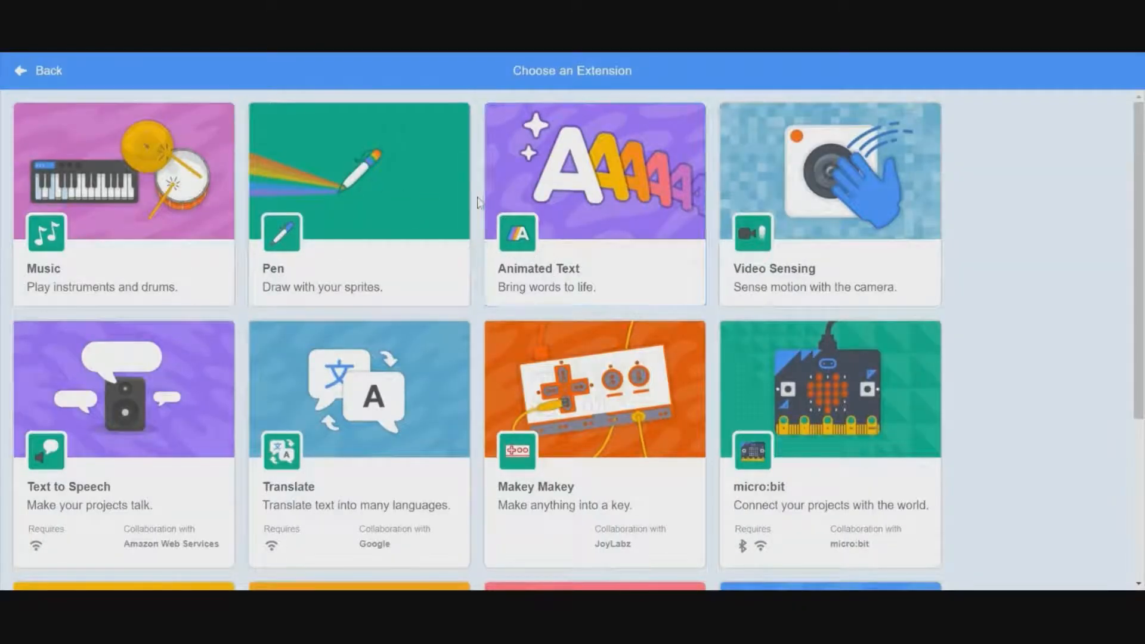
{"action": "mouse_move", "coordinate": [512, 305]}
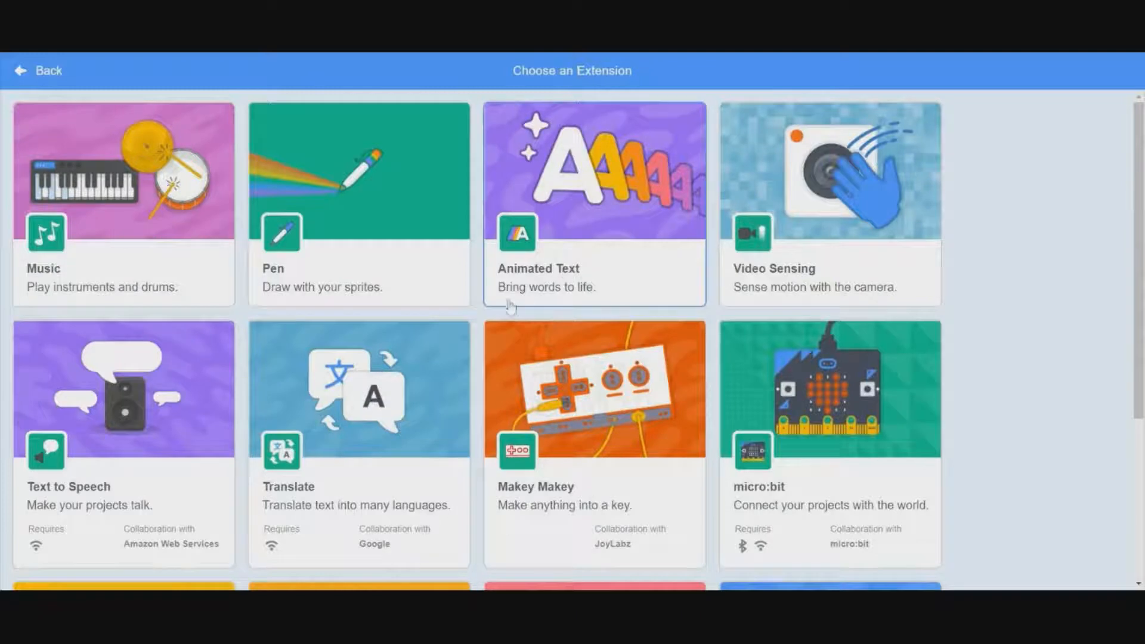
{"action": "left_click", "coordinate": [594, 204]}
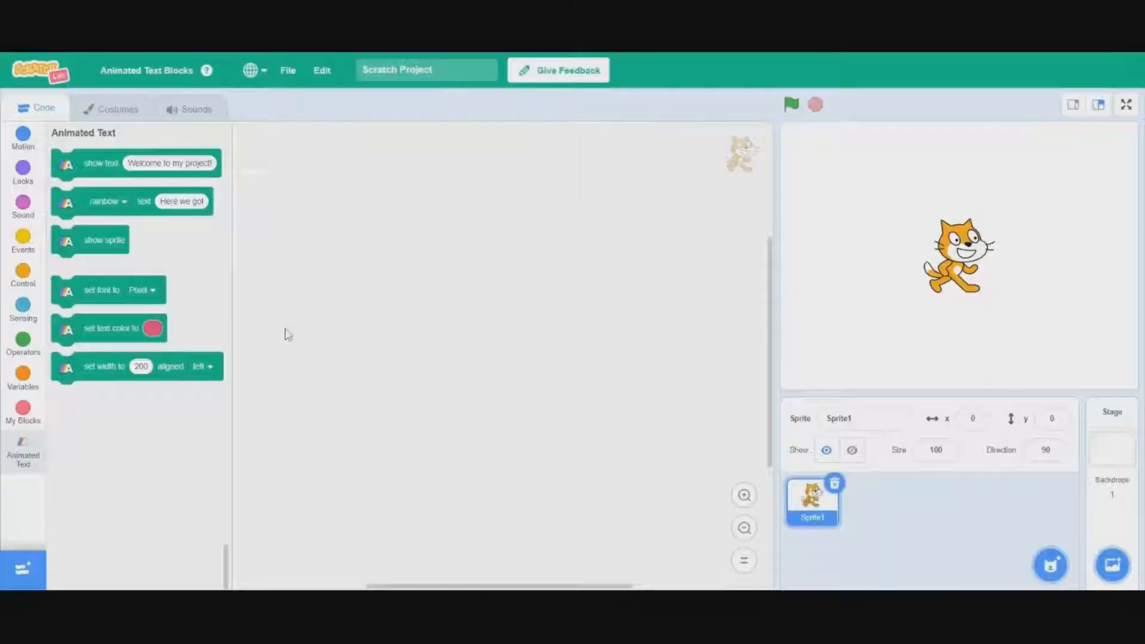
{"action": "mouse_move", "coordinate": [92, 212]}
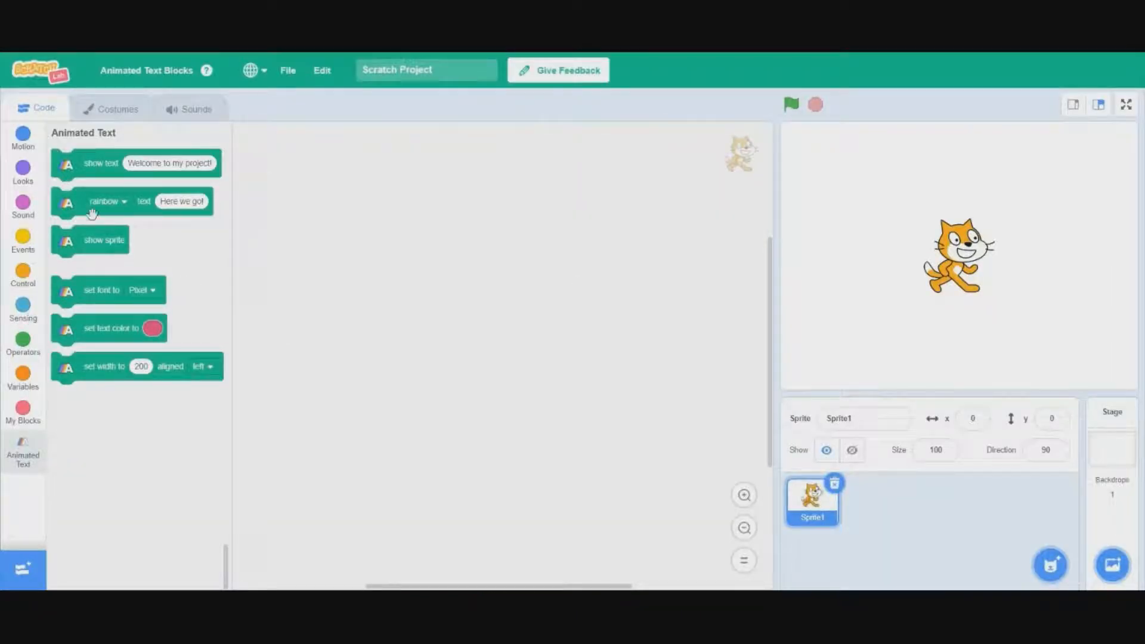
{"action": "mouse_move", "coordinate": [146, 244]}
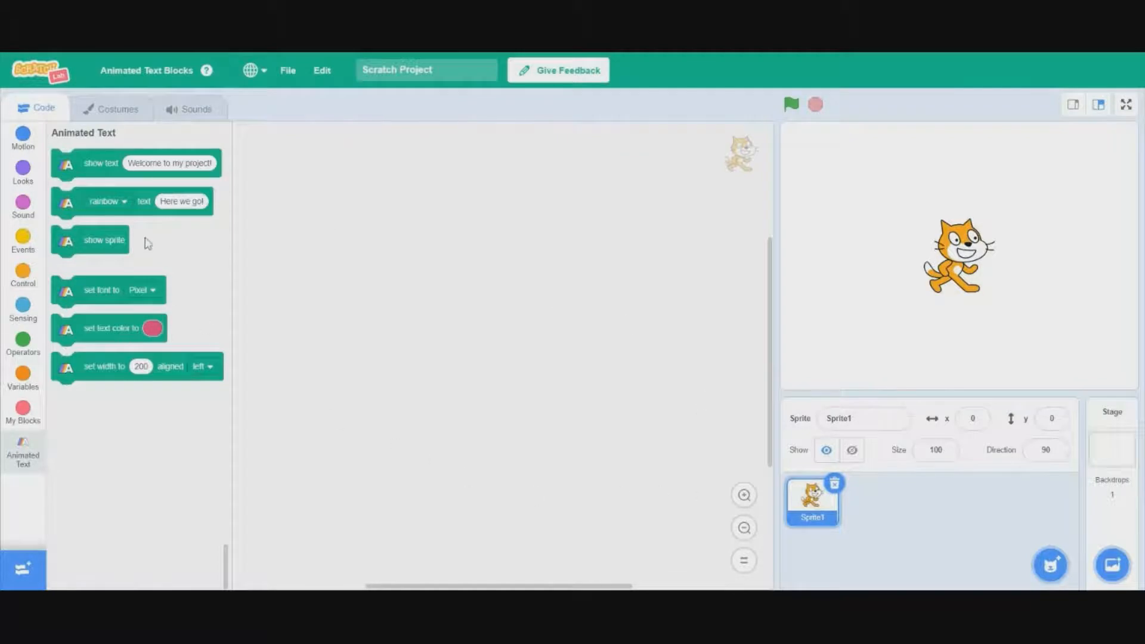
{"action": "mouse_move", "coordinate": [51, 195]}
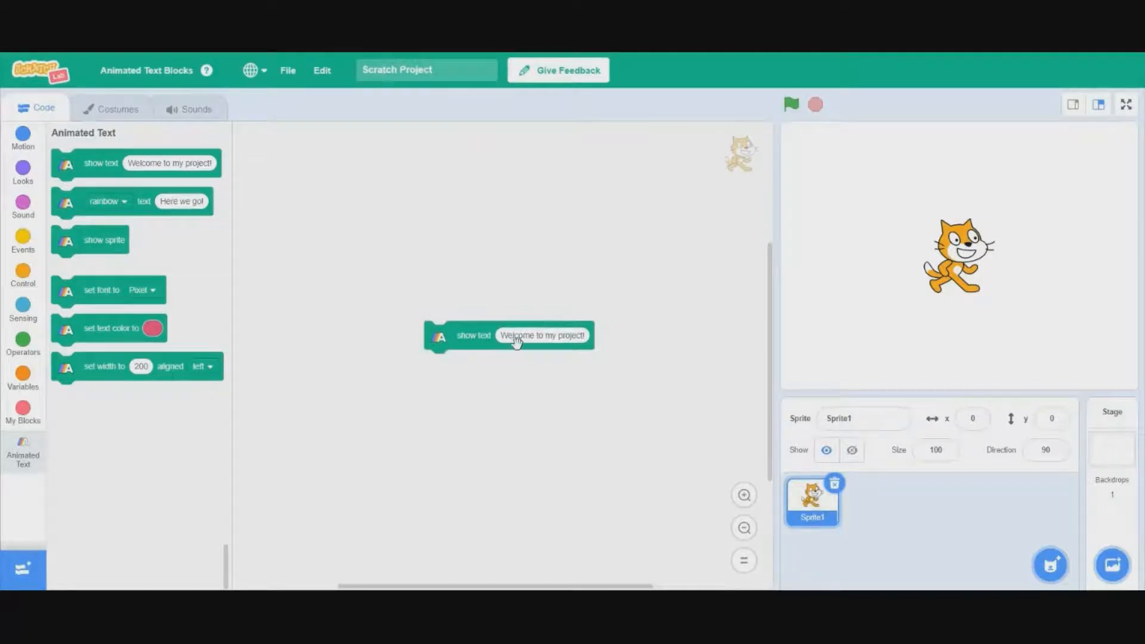
{"action": "mouse_move", "coordinate": [488, 307]}
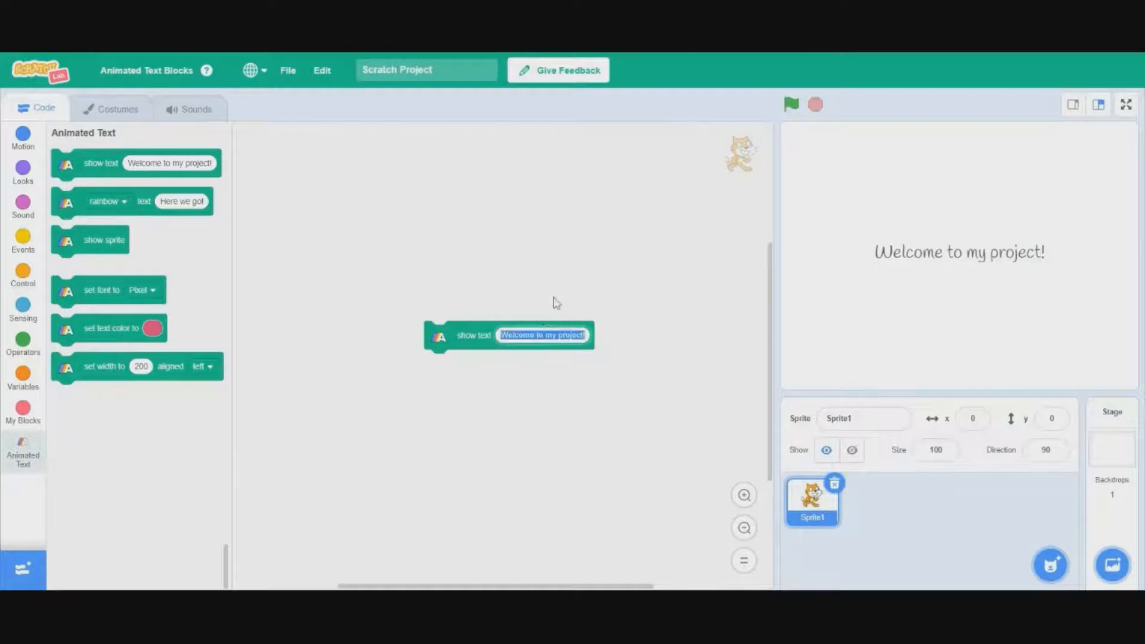
{"action": "mouse_move", "coordinate": [584, 300]}
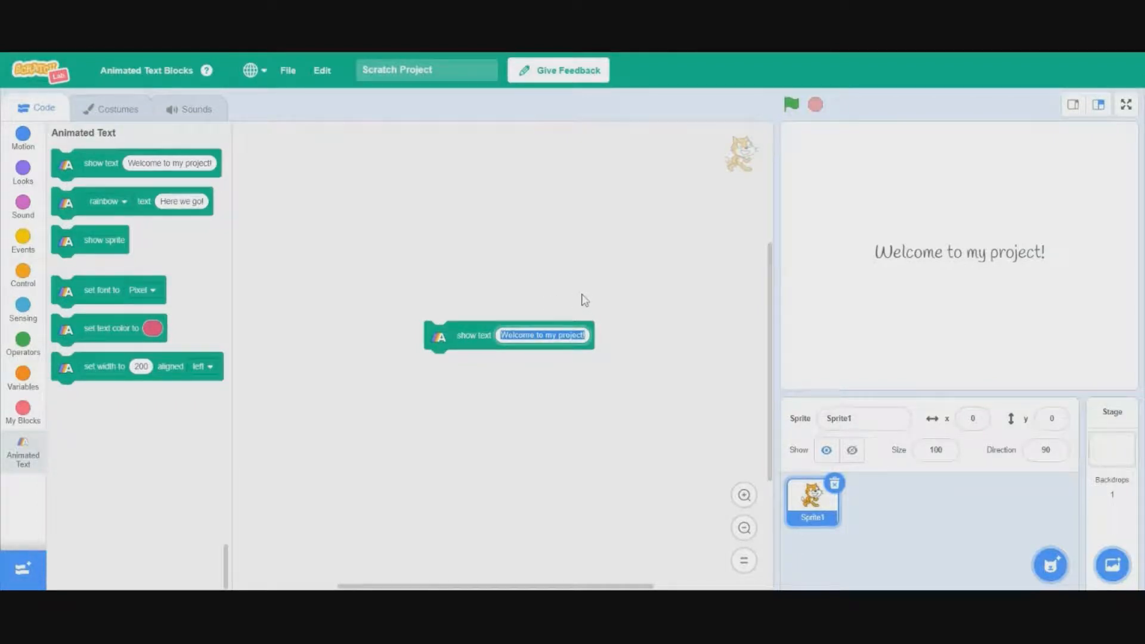
Show the custom text 'EchoScratchTutor' on the stage with the show text block
{"action": "type", "text": "EchoScratchTutor"}
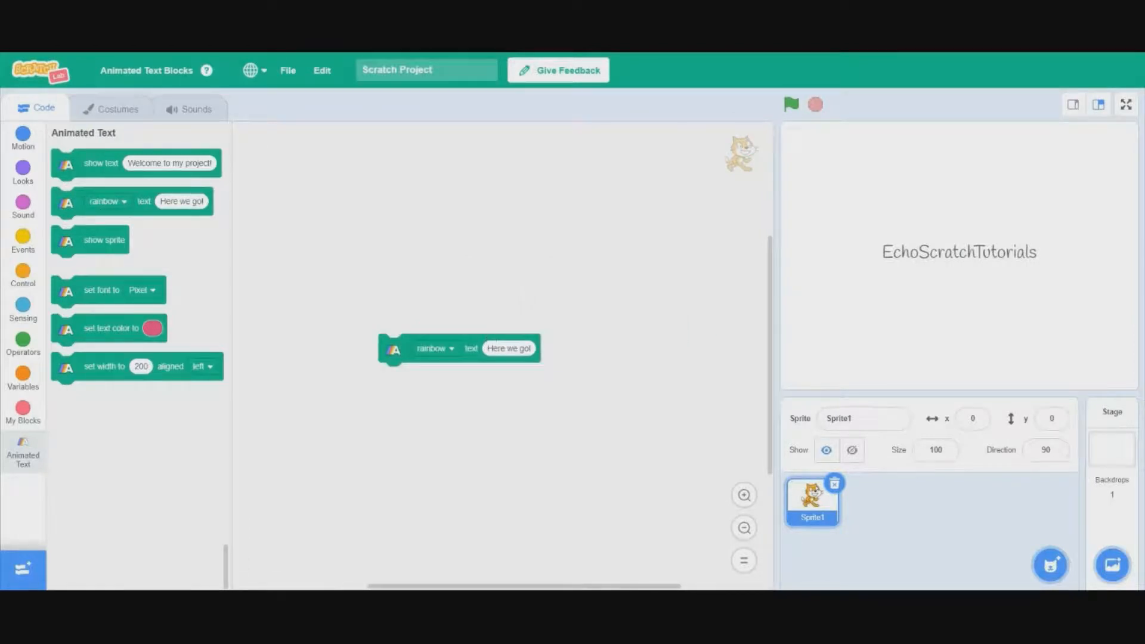
Change the animated block's message to 'Hello!' and its animation from rainbow to zoom
{"action": "left_click", "coordinate": [435, 349]}
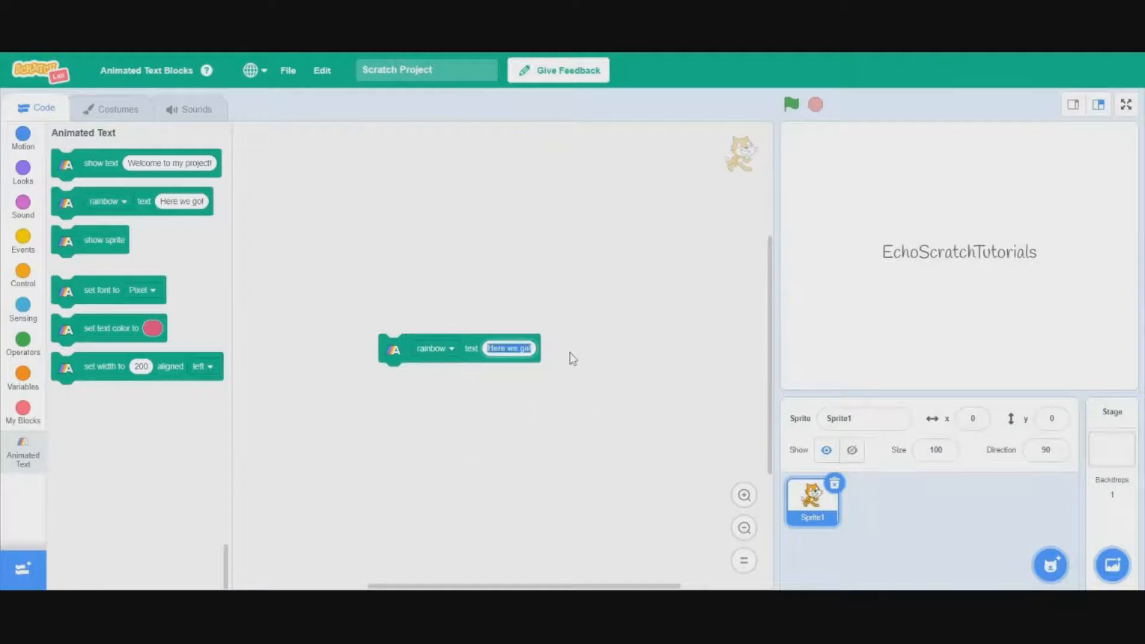
{"action": "type", "text": "Hello"}
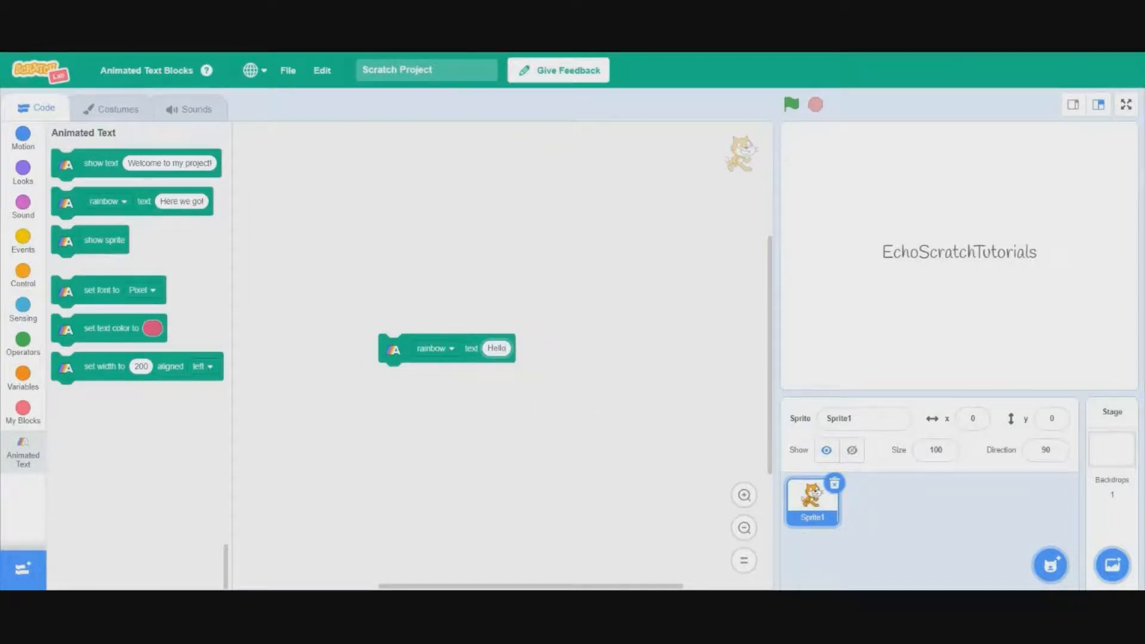
{"action": "left_click", "coordinate": [434, 348]}
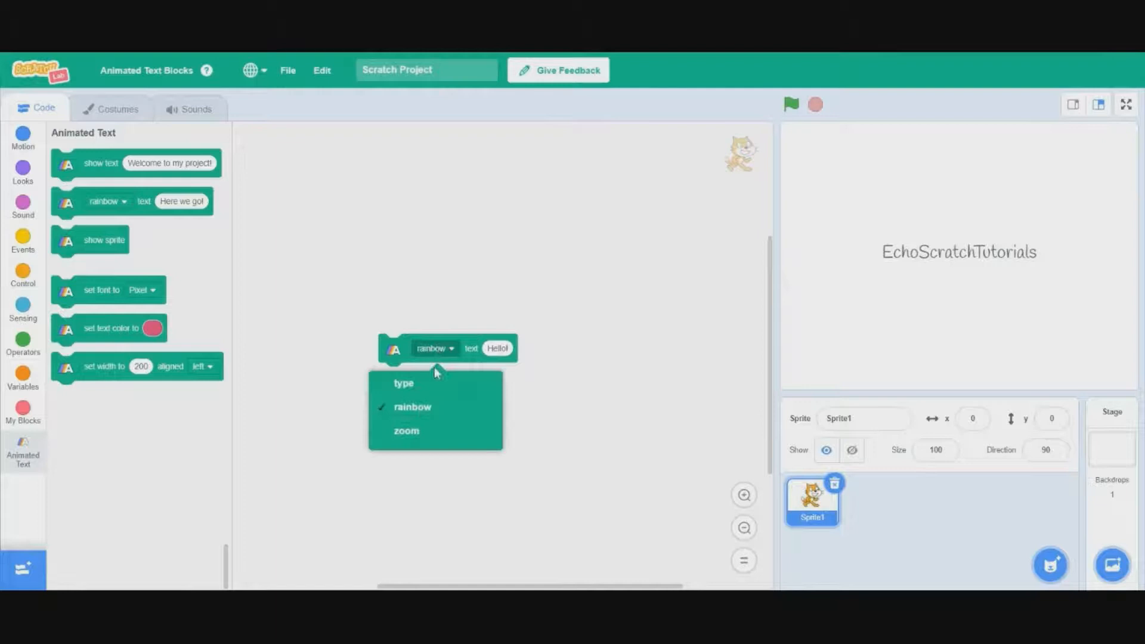
{"action": "left_click", "coordinate": [403, 383]}
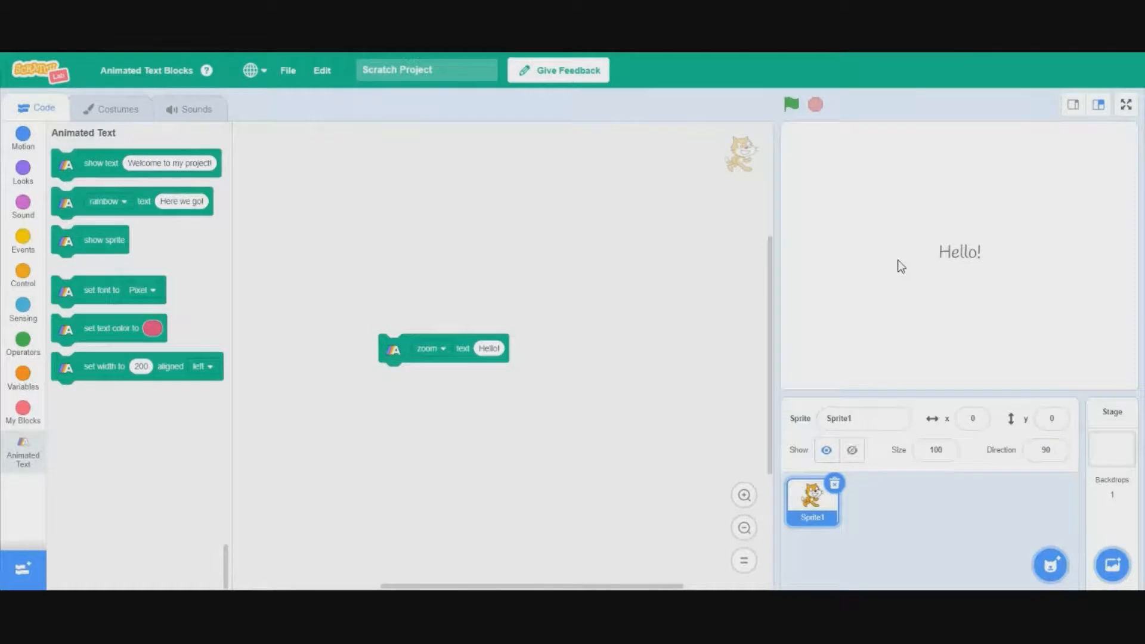
{"action": "mouse_move", "coordinate": [860, 553]}
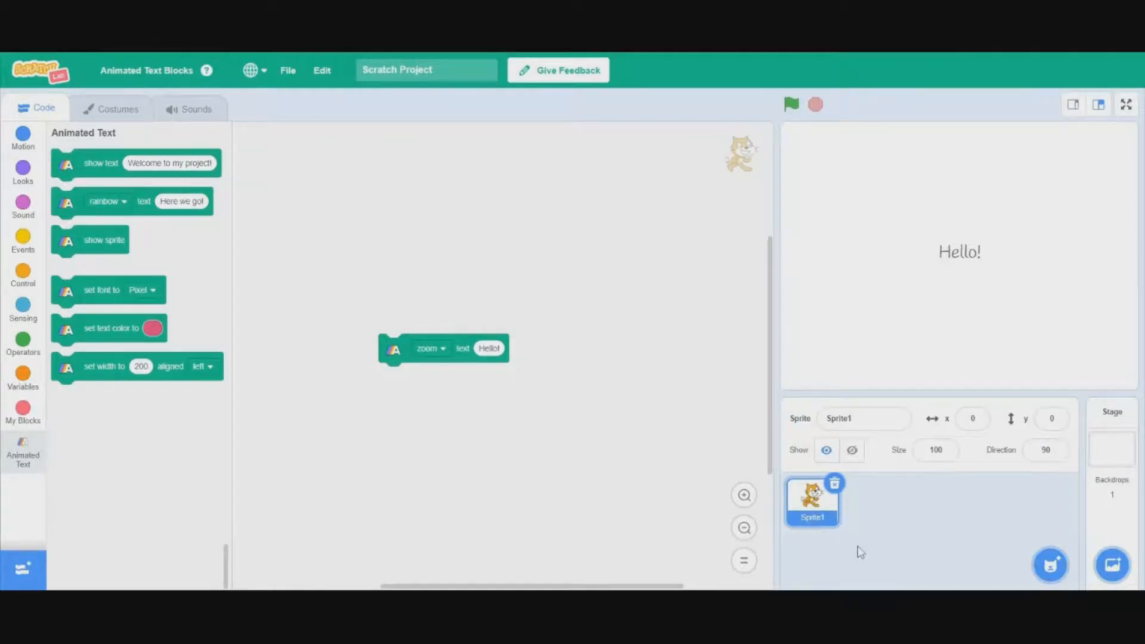
{"action": "mouse_move", "coordinate": [392, 331]}
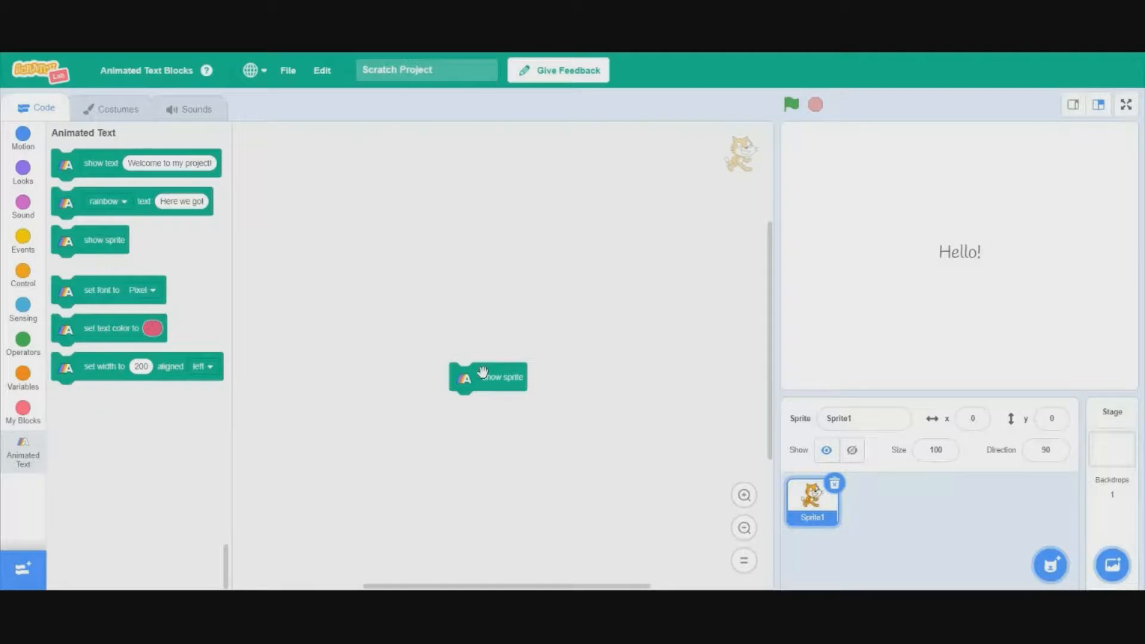
Run the show sprite block so the cat sprite reappears on the stage
{"action": "left_click", "coordinate": [487, 378]}
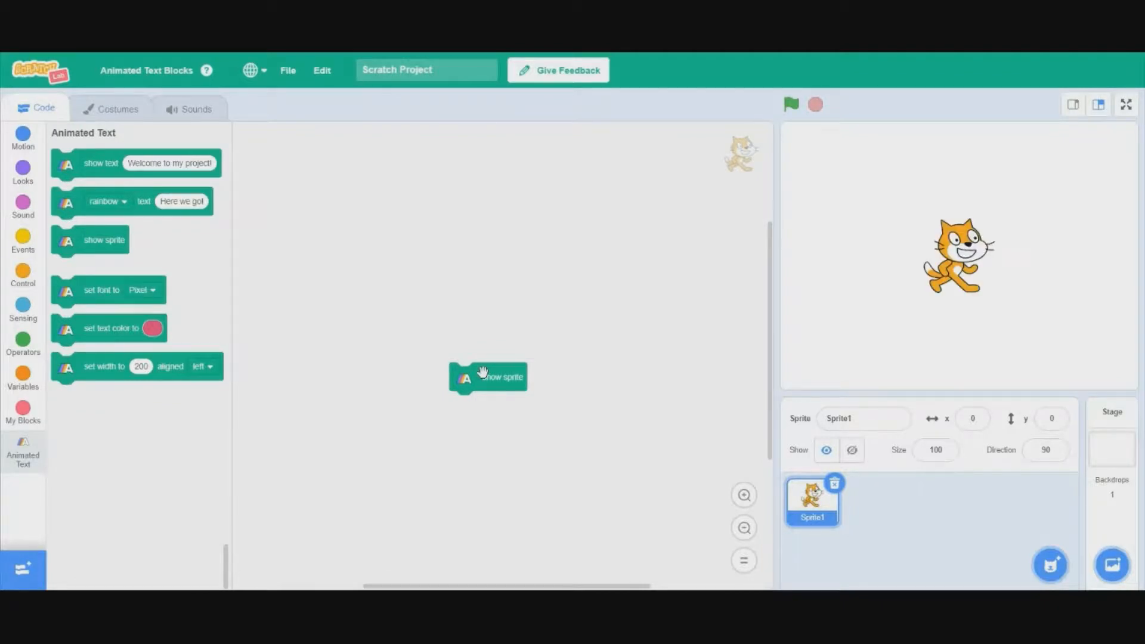
{"action": "mouse_move", "coordinate": [512, 467]}
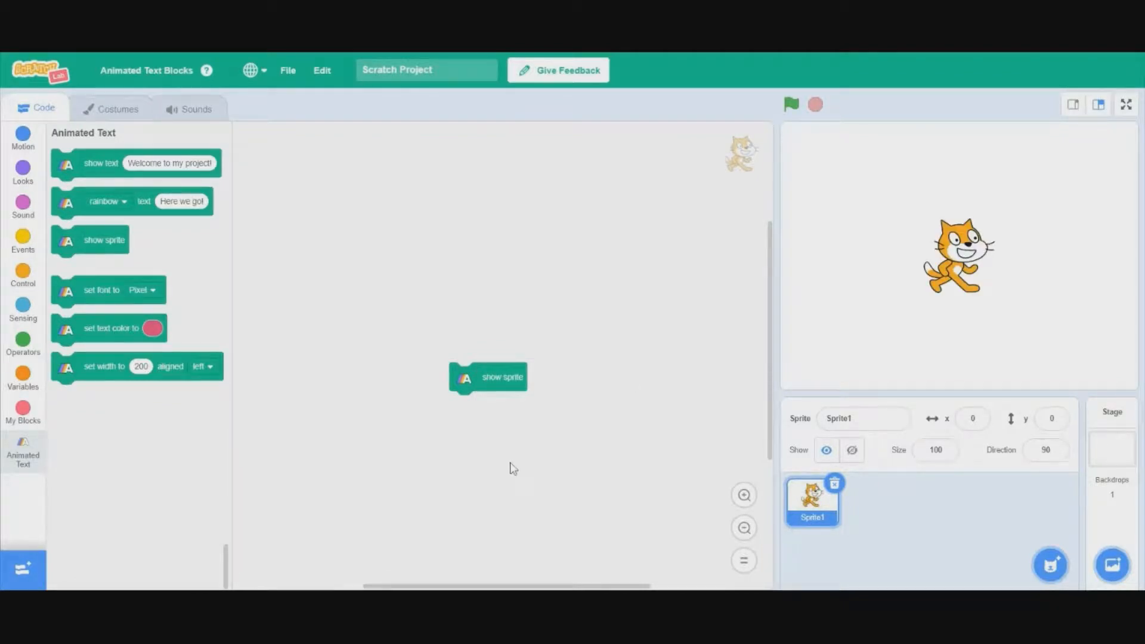
{"action": "mouse_move", "coordinate": [542, 406]}
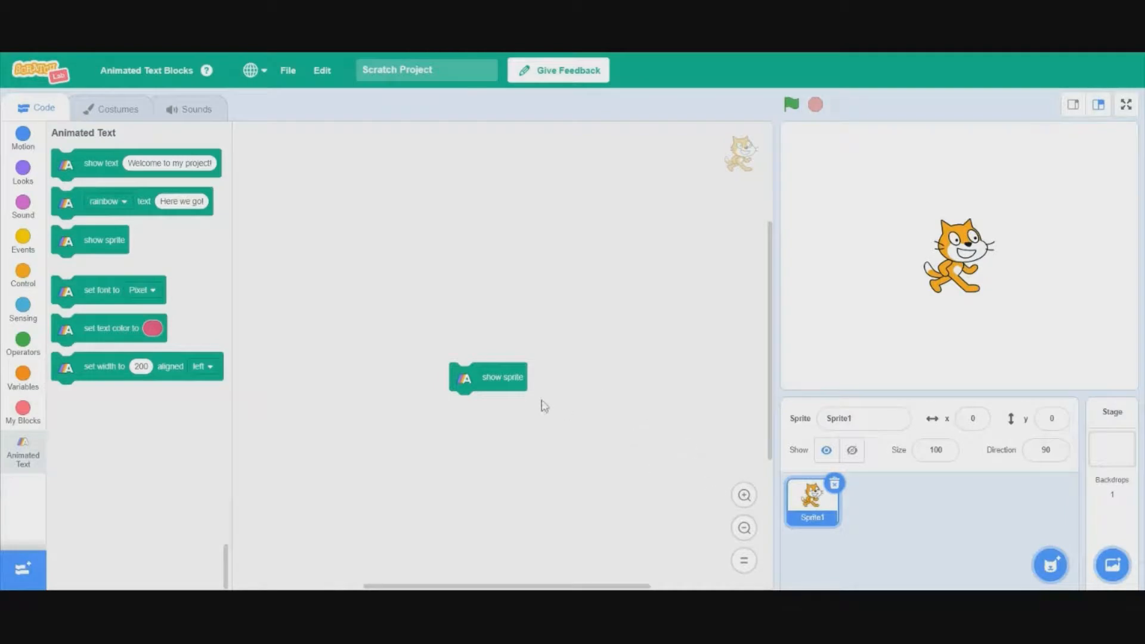
{"action": "mouse_move", "coordinate": [521, 359]}
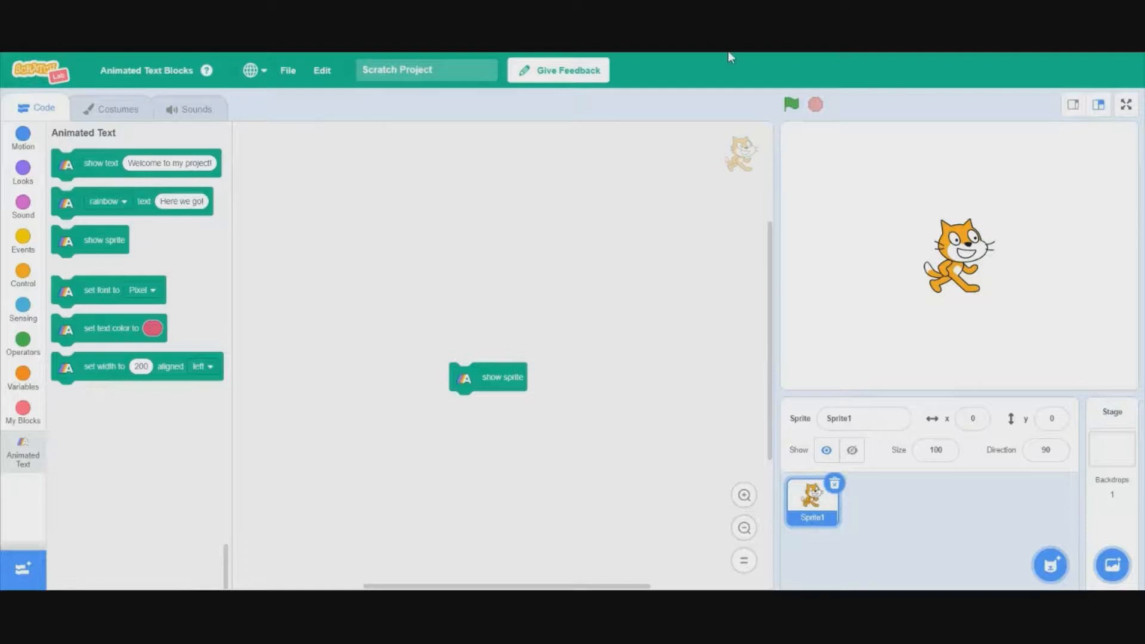
{"action": "mouse_move", "coordinate": [494, 378]}
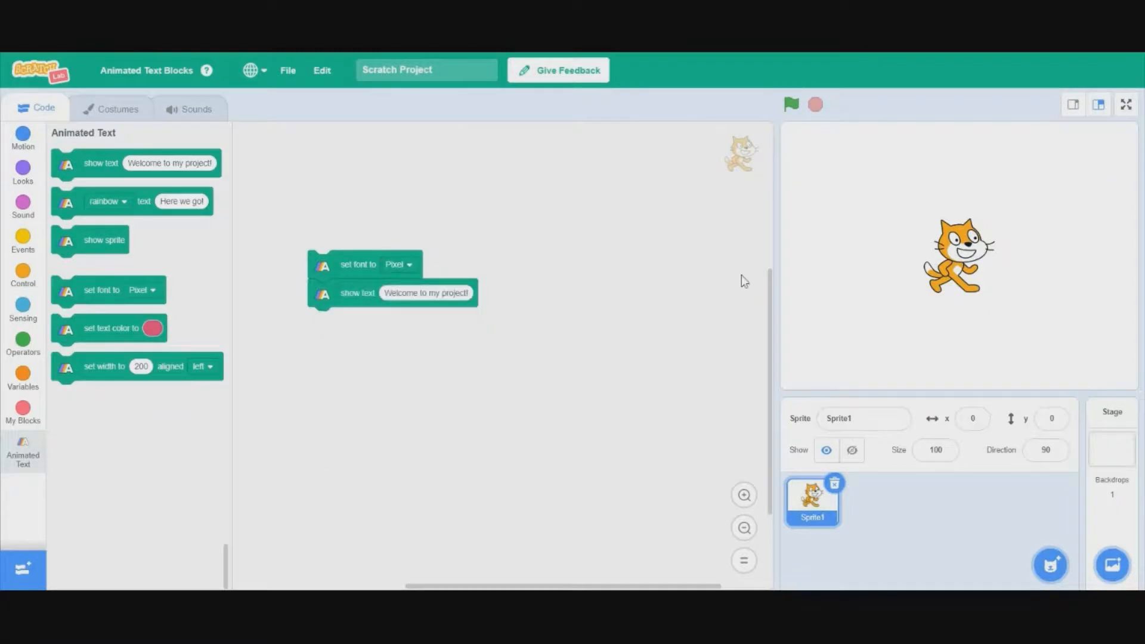
Preview the welcome text in Sans Serif, Serif, Marker, Curly, Pixel, then a random font
{"action": "left_click", "coordinate": [399, 263]}
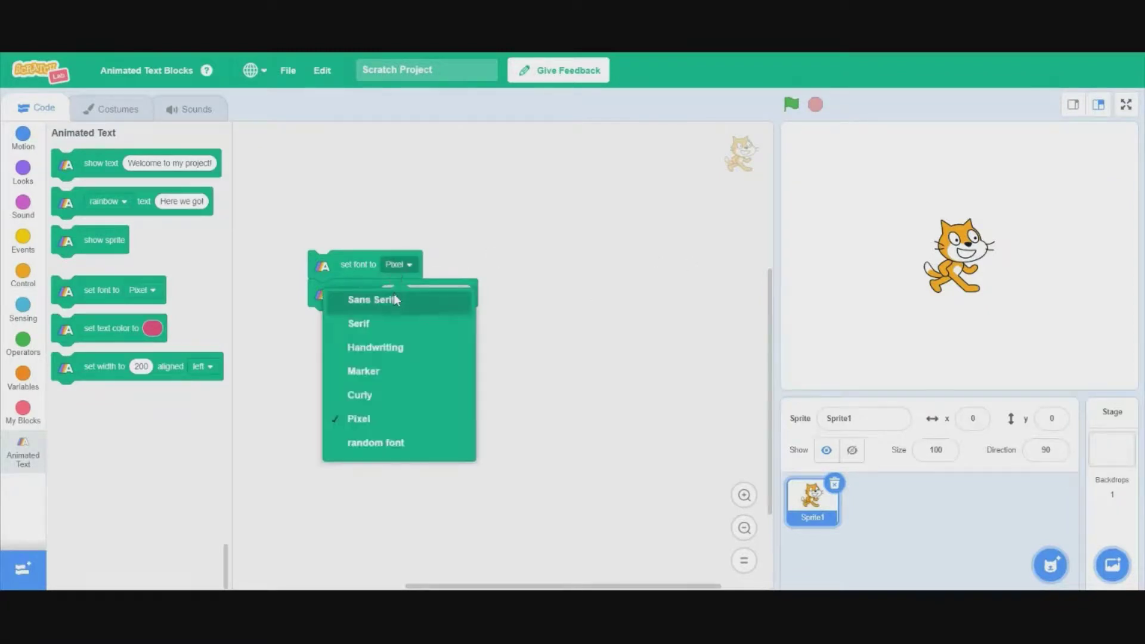
{"action": "mouse_move", "coordinate": [467, 308]}
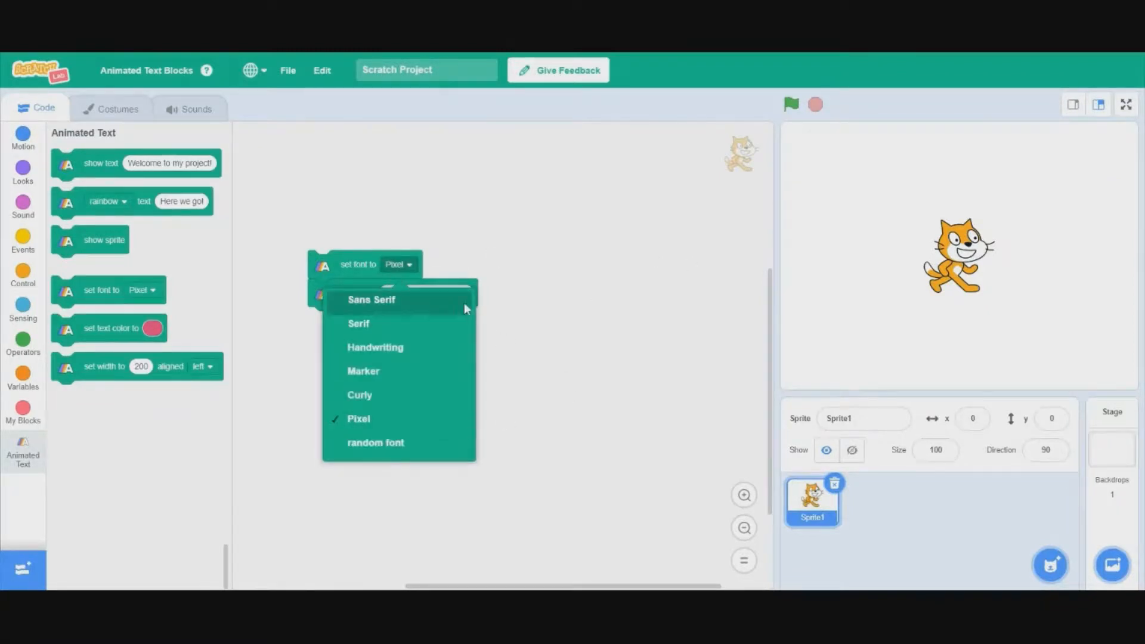
{"action": "left_click", "coordinate": [372, 299]}
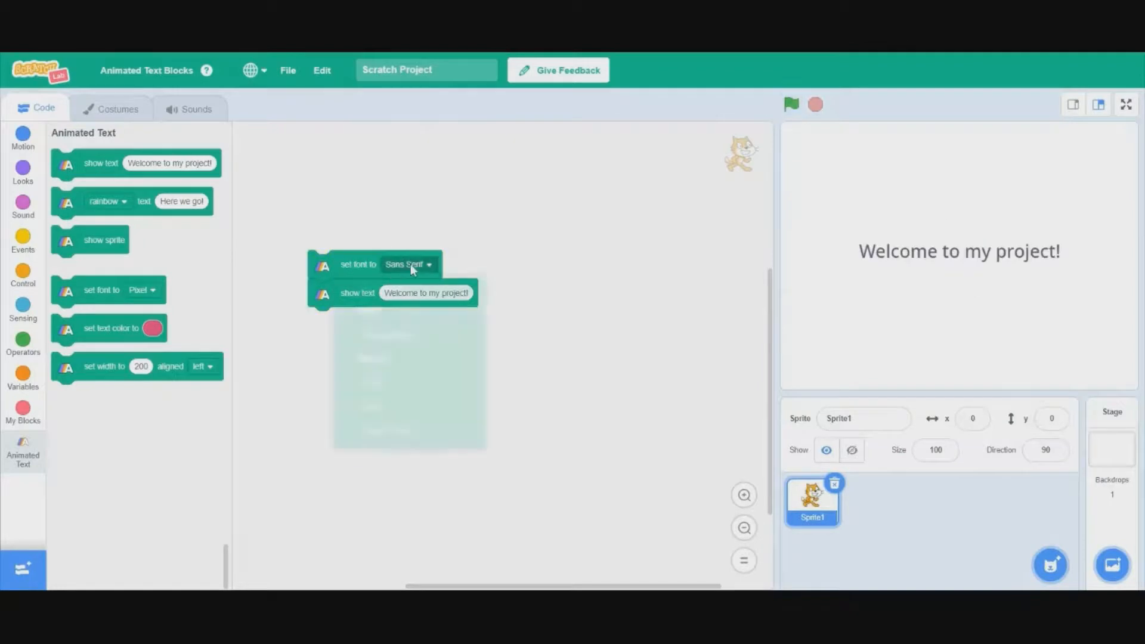
{"action": "left_click", "coordinate": [408, 264]}
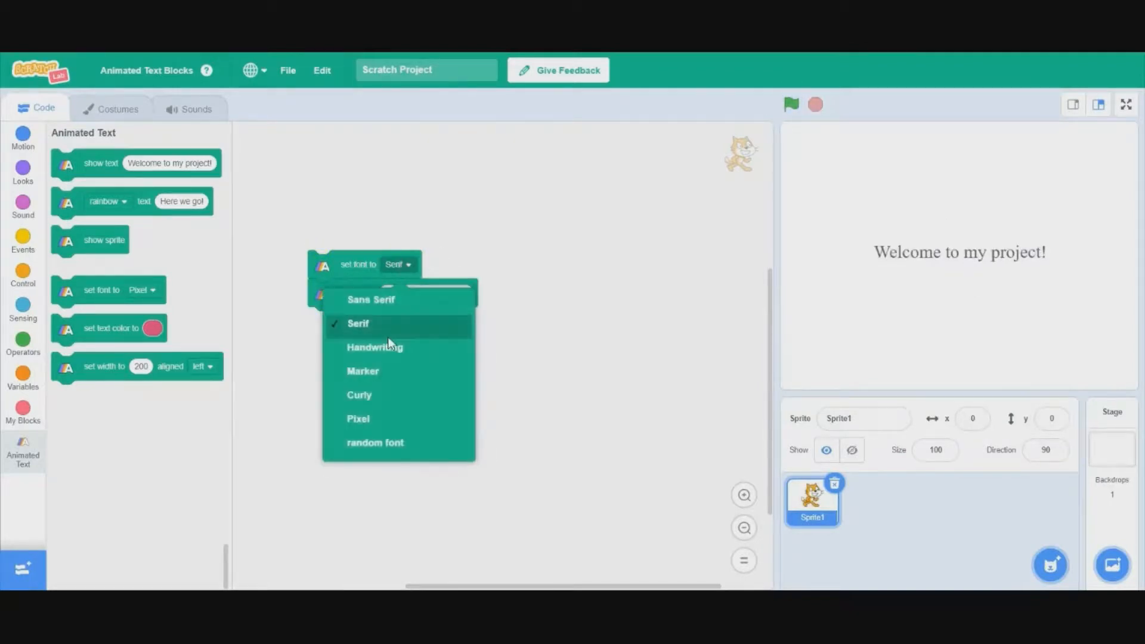
{"action": "left_click", "coordinate": [363, 371]}
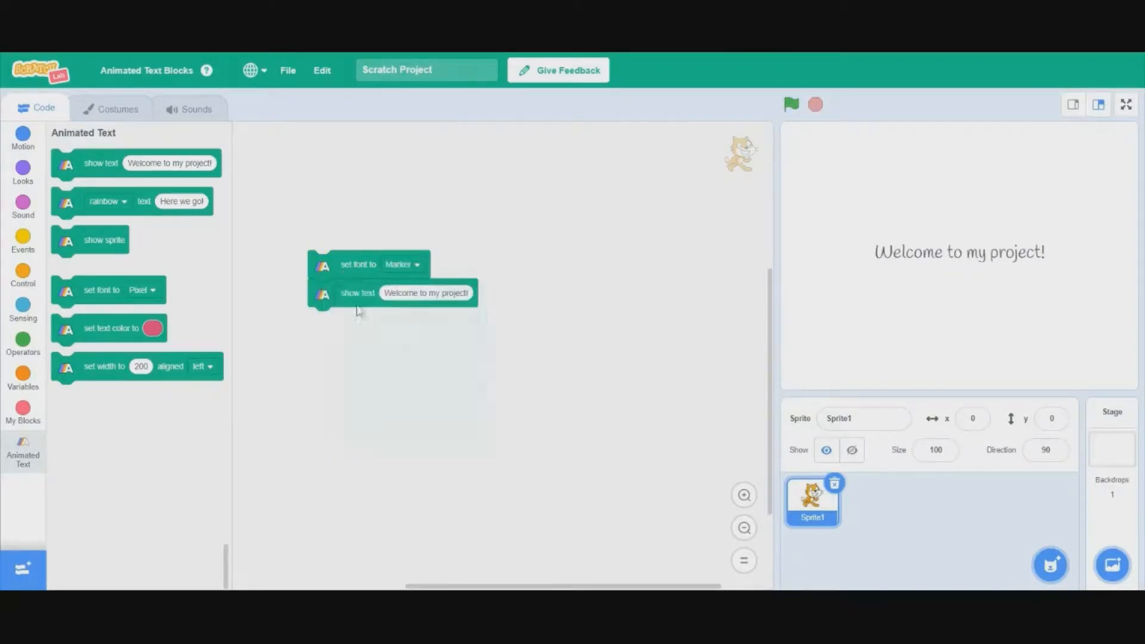
{"action": "left_click", "coordinate": [403, 263]}
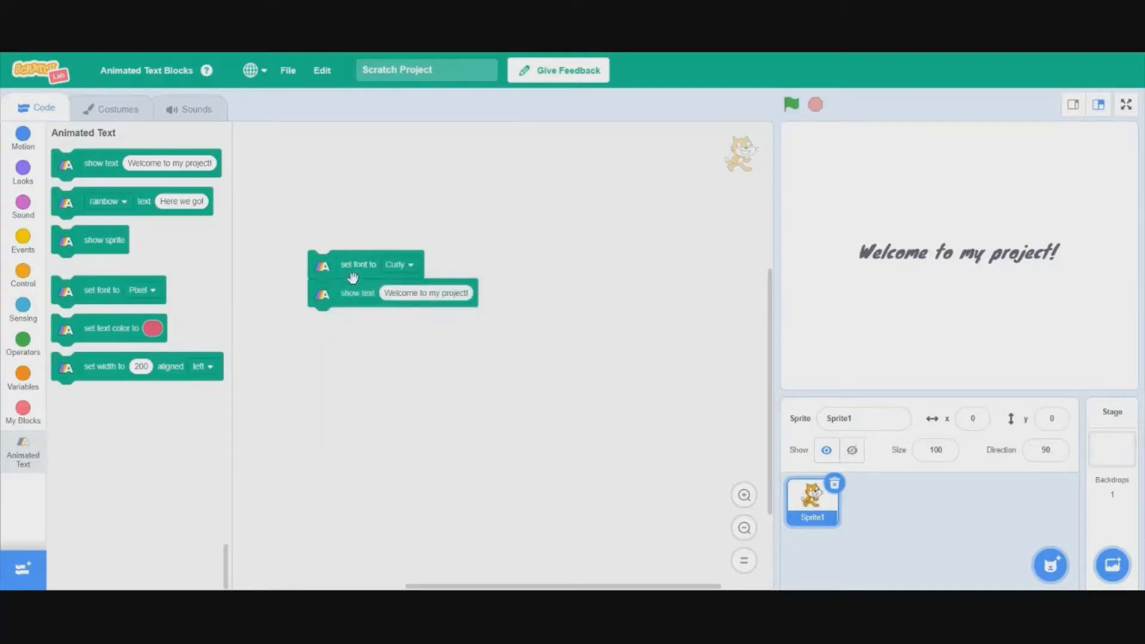
{"action": "left_click", "coordinate": [399, 265]}
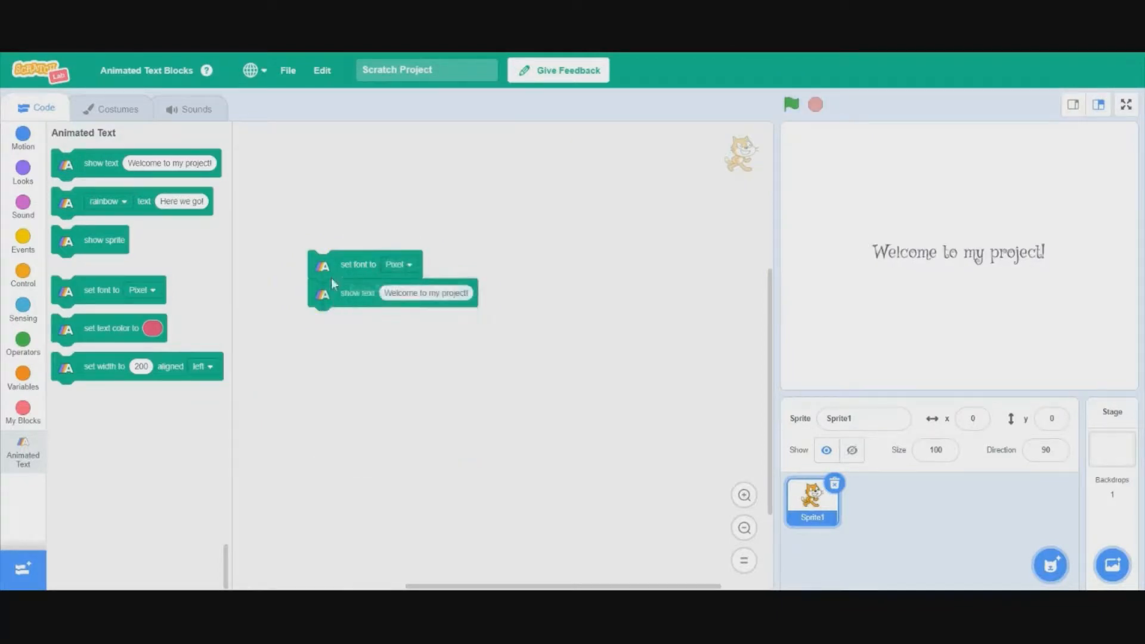
{"action": "left_click", "coordinate": [399, 263]}
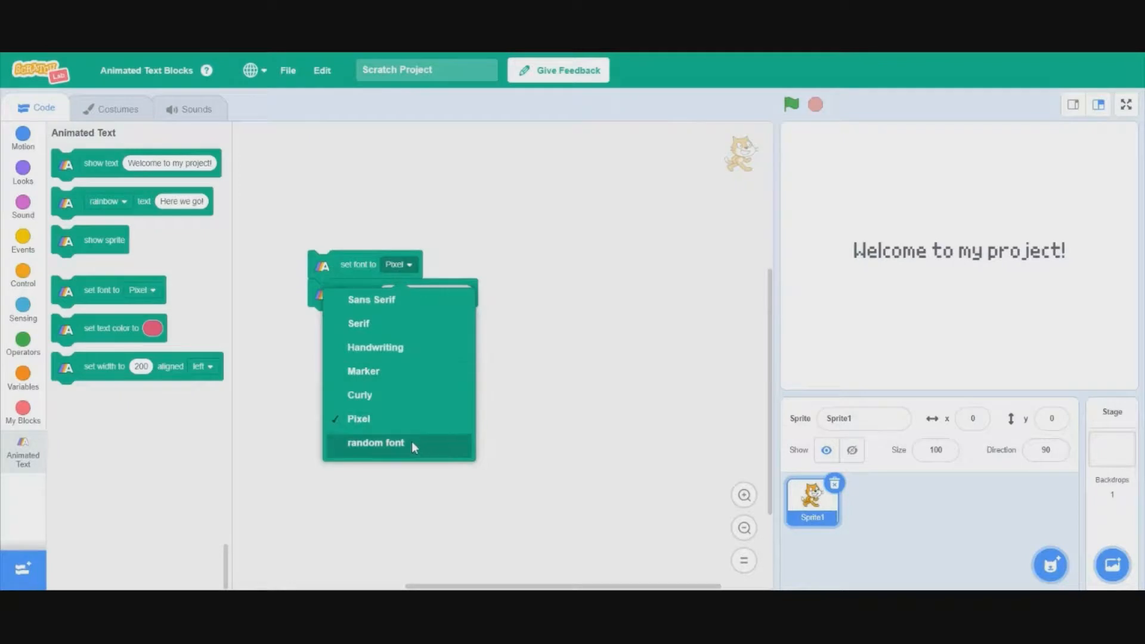
{"action": "left_click", "coordinate": [374, 442]}
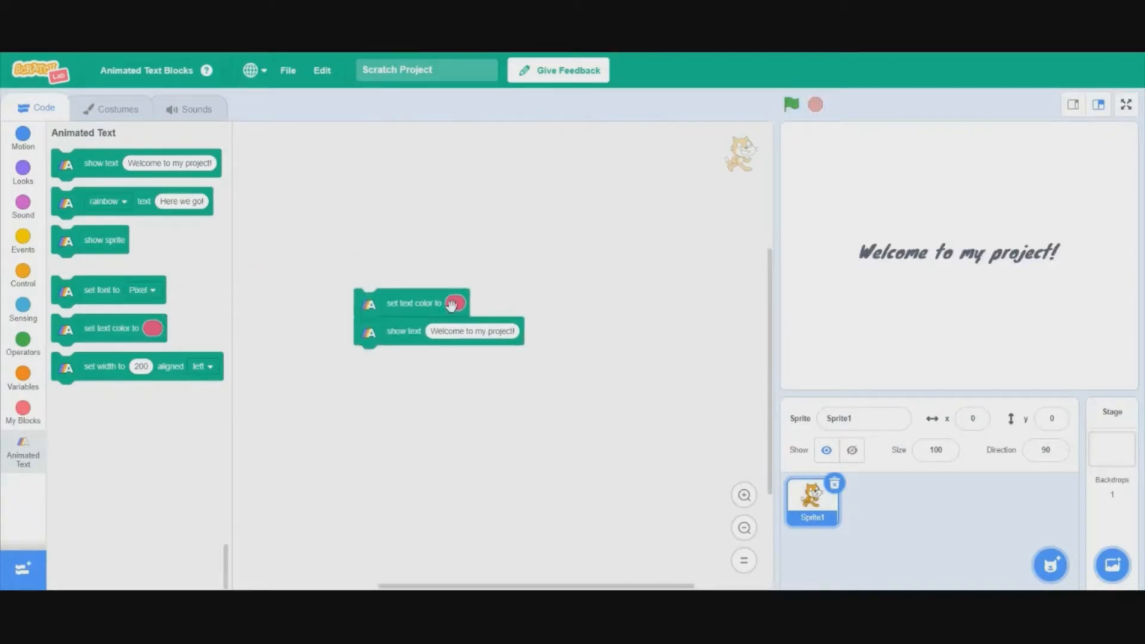
Pick purple from the set text color swatch for the welcome message
{"action": "left_click", "coordinate": [453, 303]}
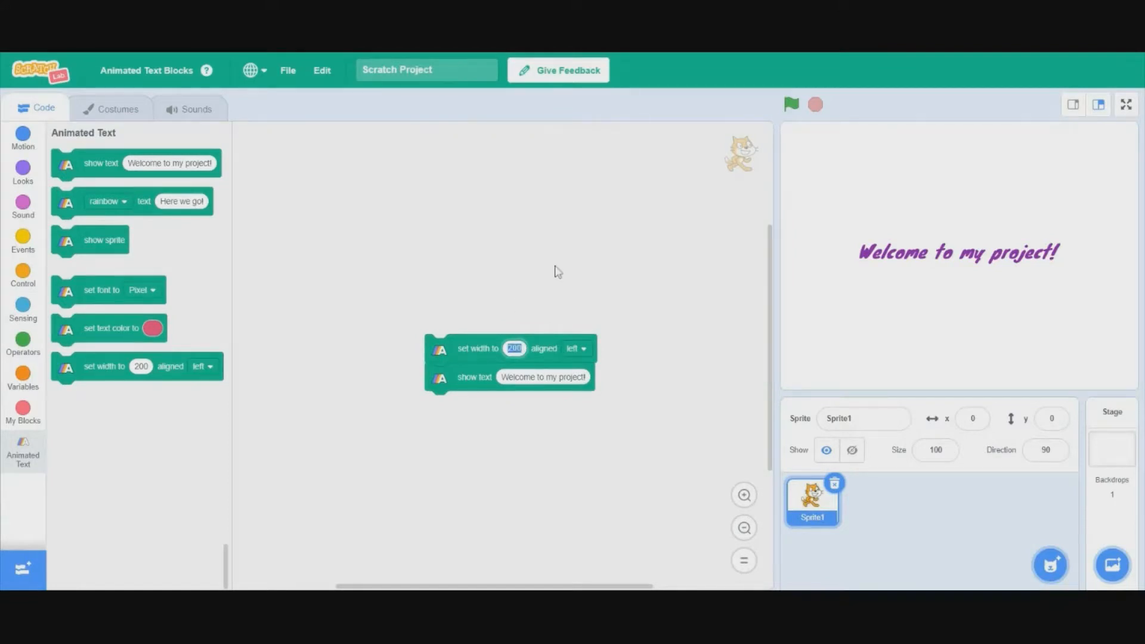
Set the text width to 100 and try center then right alignment, ending right-aligned
{"action": "left_click", "coordinate": [1057, 300]}
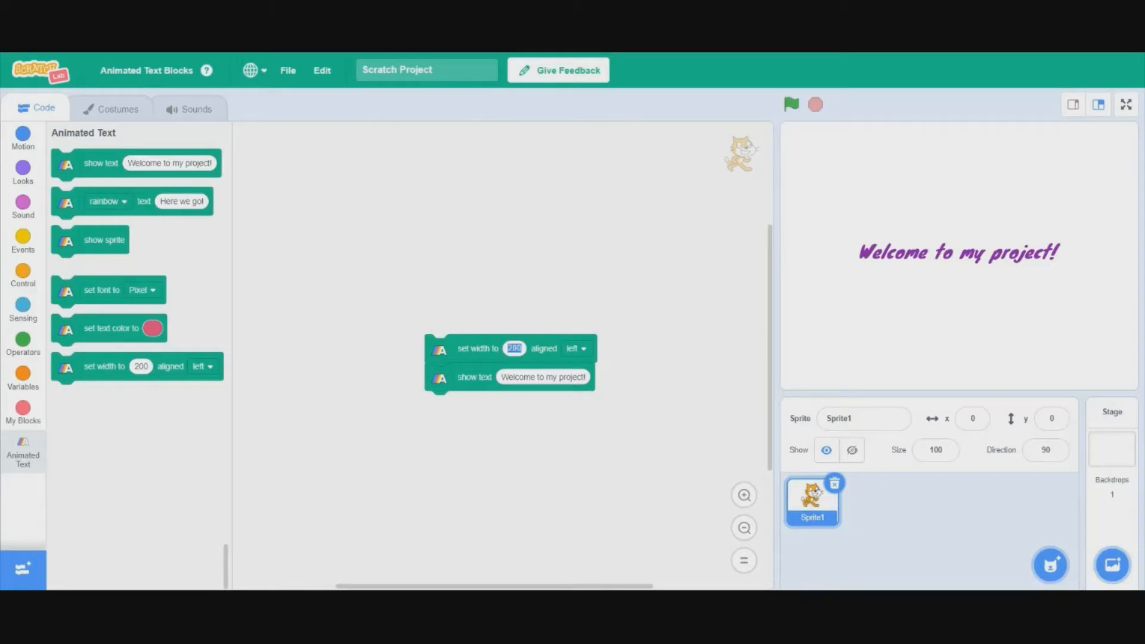
{"action": "mouse_move", "coordinate": [589, 258]}
{"action": "type", "text": "100"}
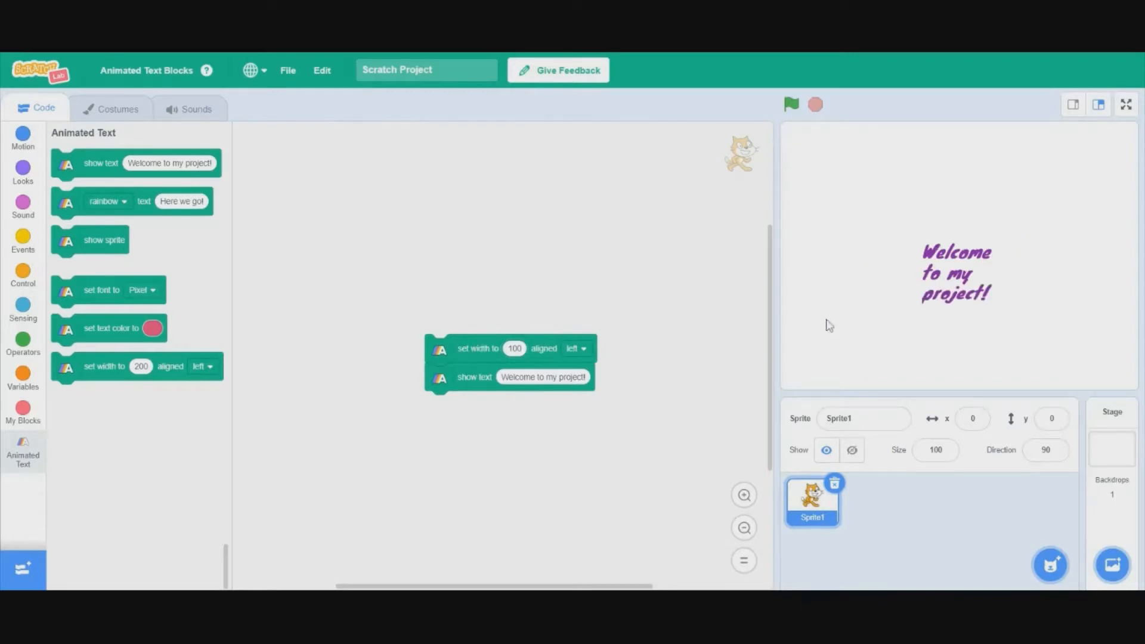
{"action": "mouse_move", "coordinate": [858, 288]}
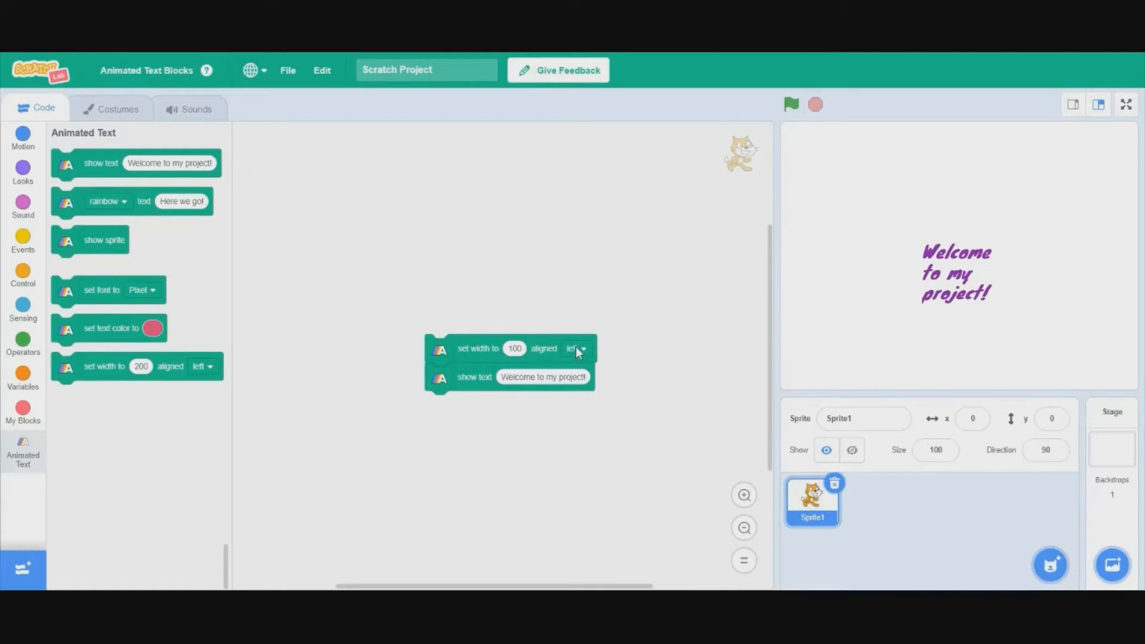
{"action": "left_click", "coordinate": [578, 349]}
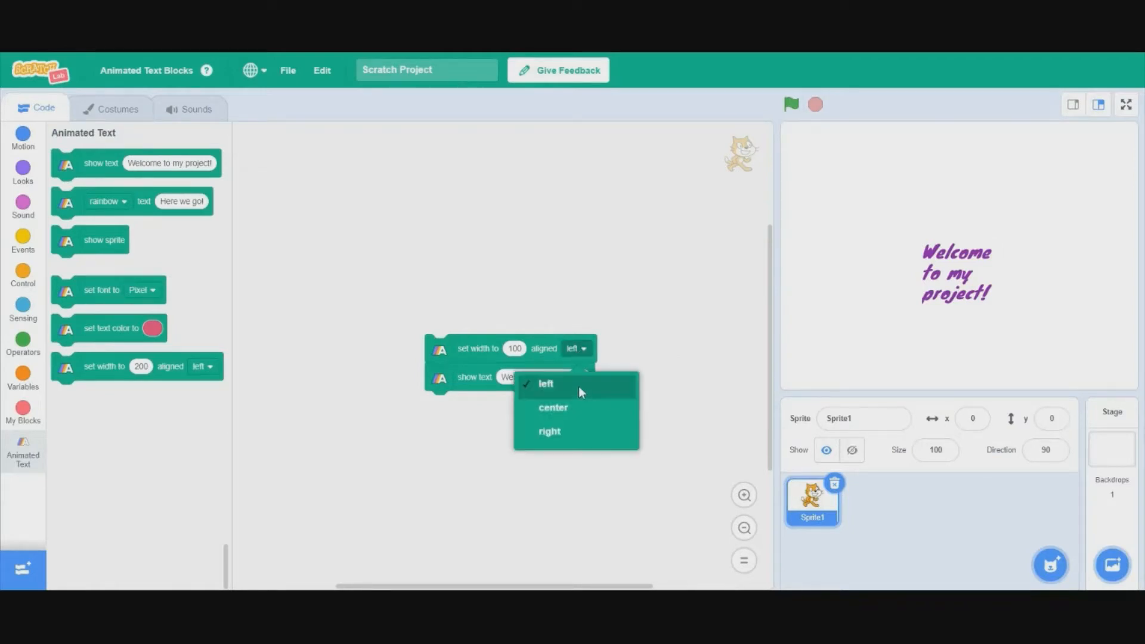
{"action": "left_click", "coordinate": [546, 383]}
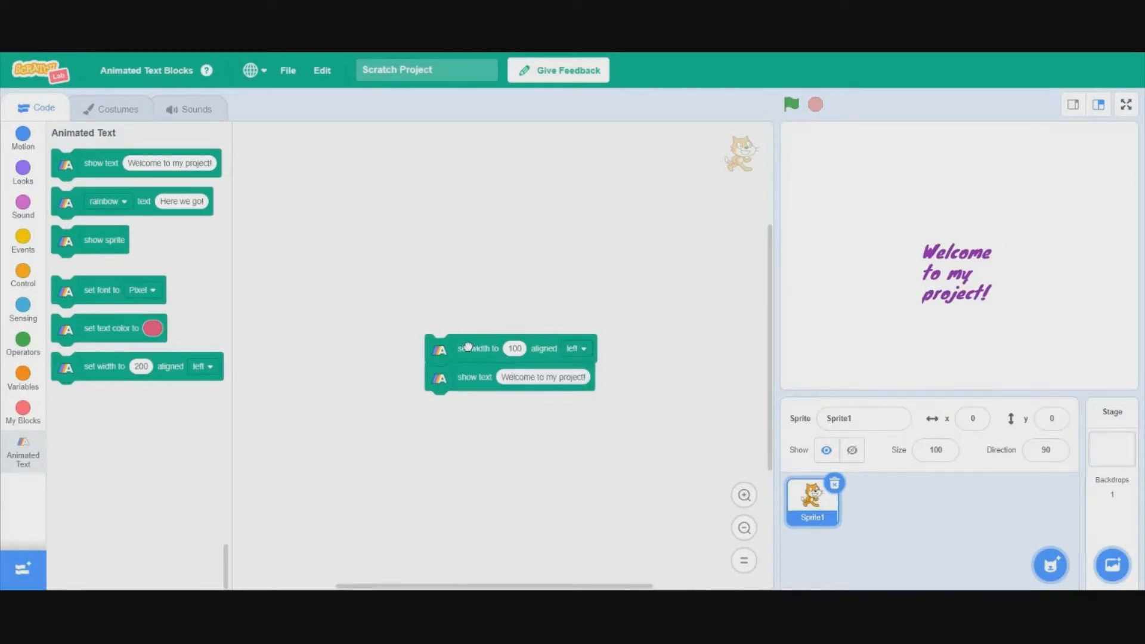
{"action": "left_click", "coordinate": [576, 348]}
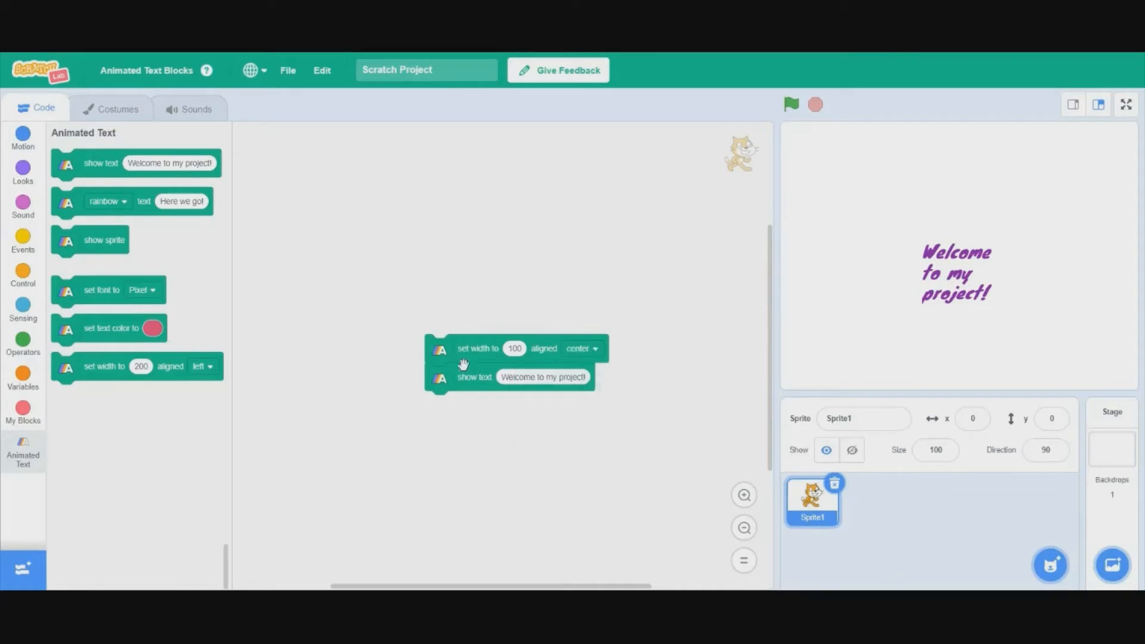
{"action": "left_click", "coordinate": [581, 347]}
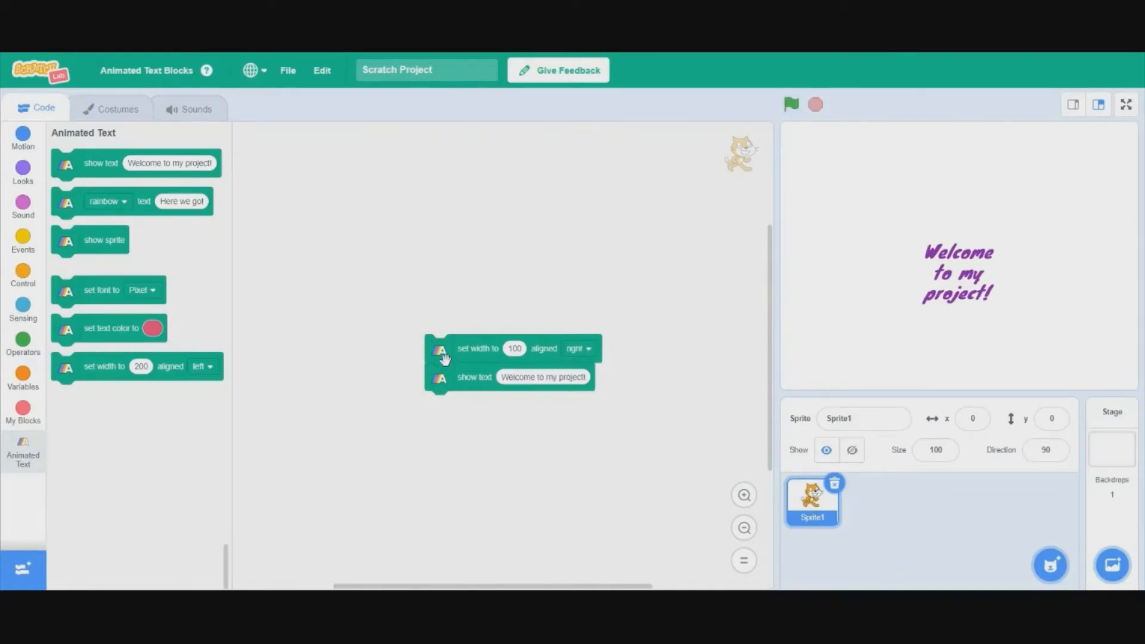
{"action": "left_click", "coordinate": [577, 348]}
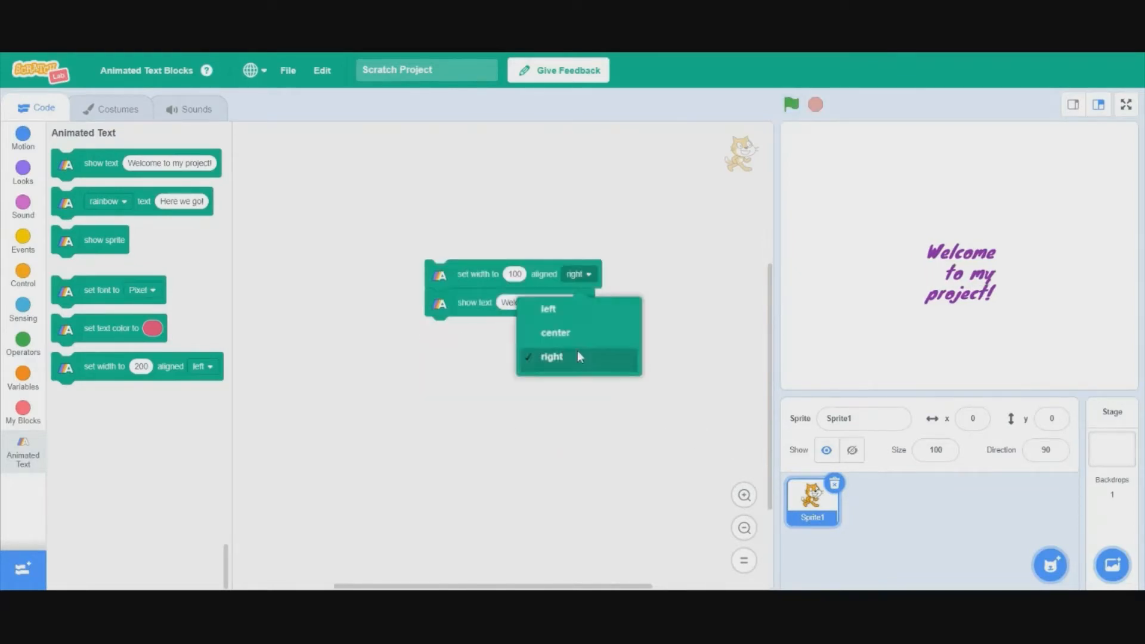
{"action": "left_click", "coordinate": [555, 333]}
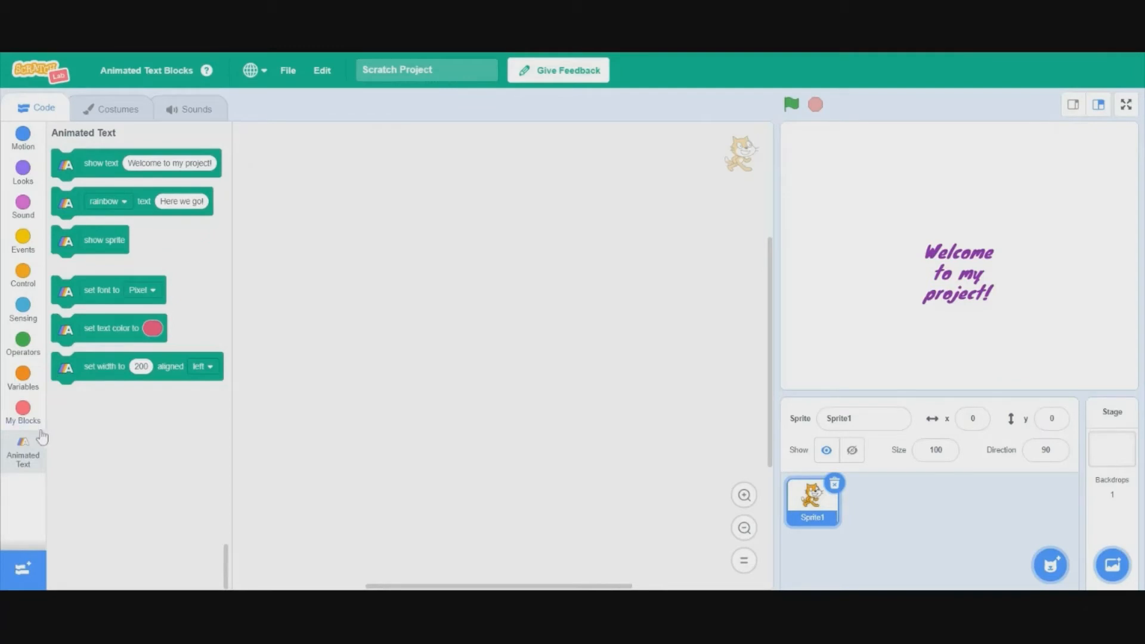
{"action": "mouse_move", "coordinate": [35, 435]}
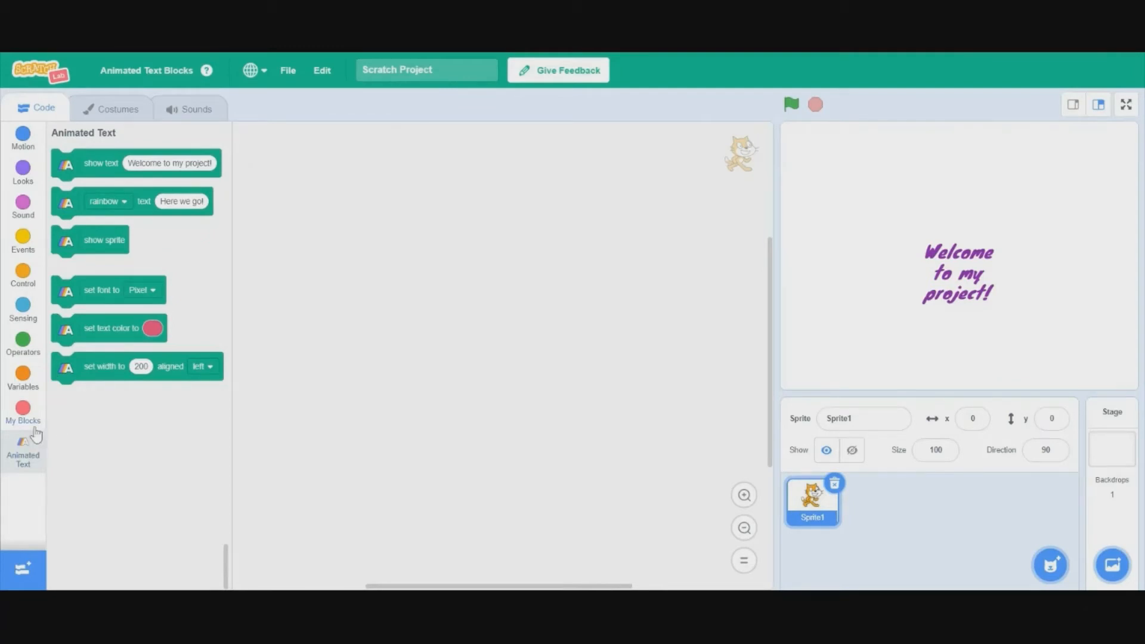
{"action": "mouse_move", "coordinate": [22, 138]}
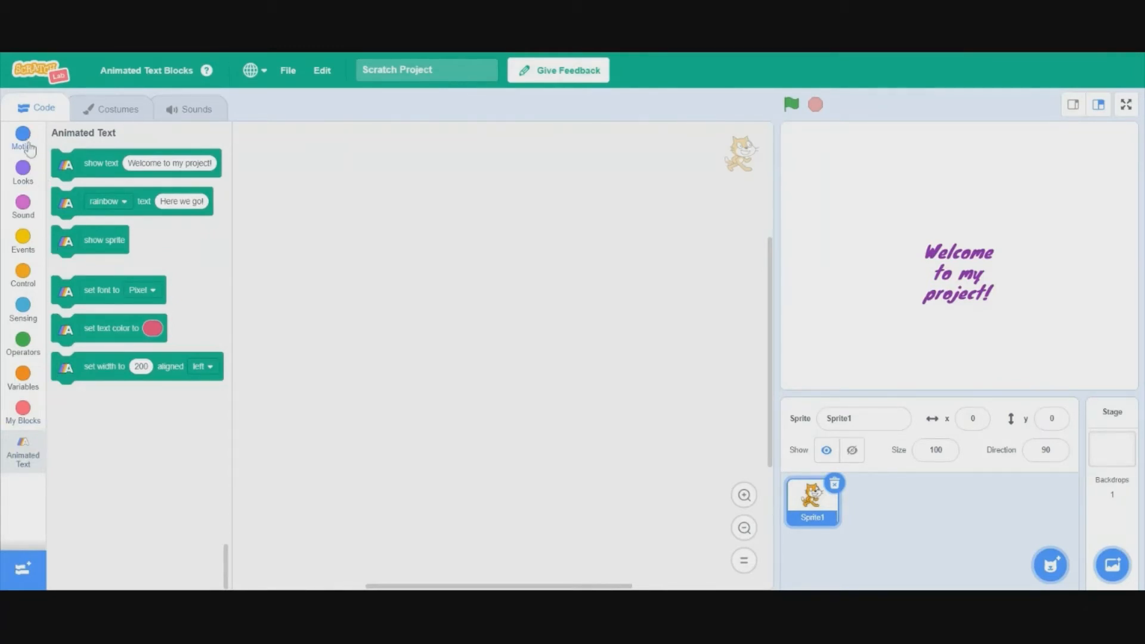
{"action": "mouse_move", "coordinate": [22, 244]}
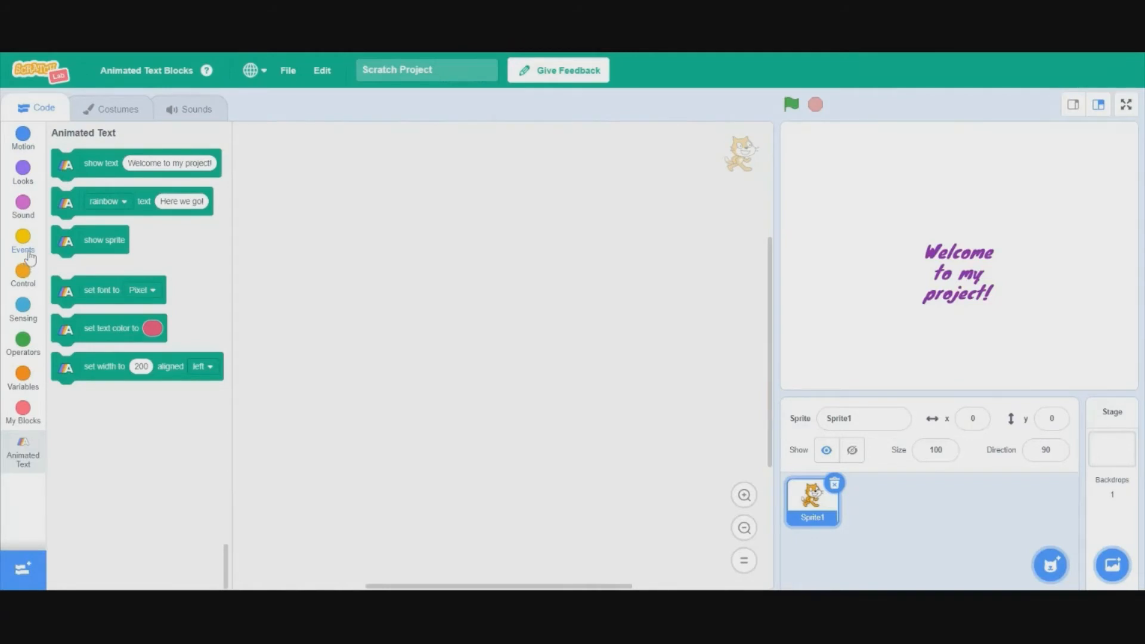
{"action": "mouse_move", "coordinate": [999, 57]}
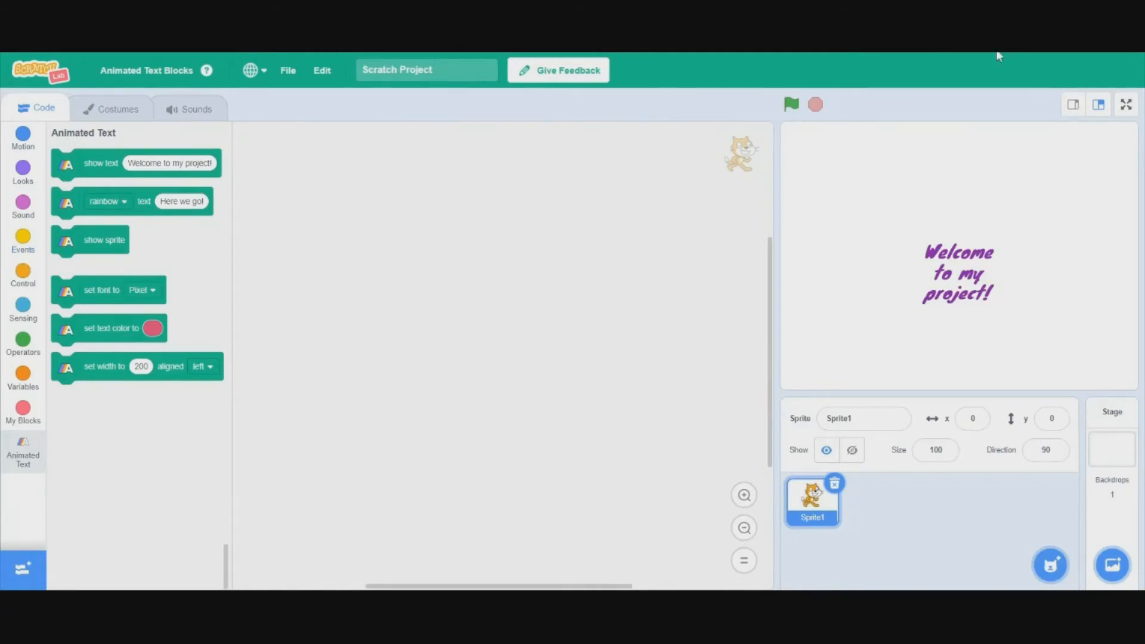